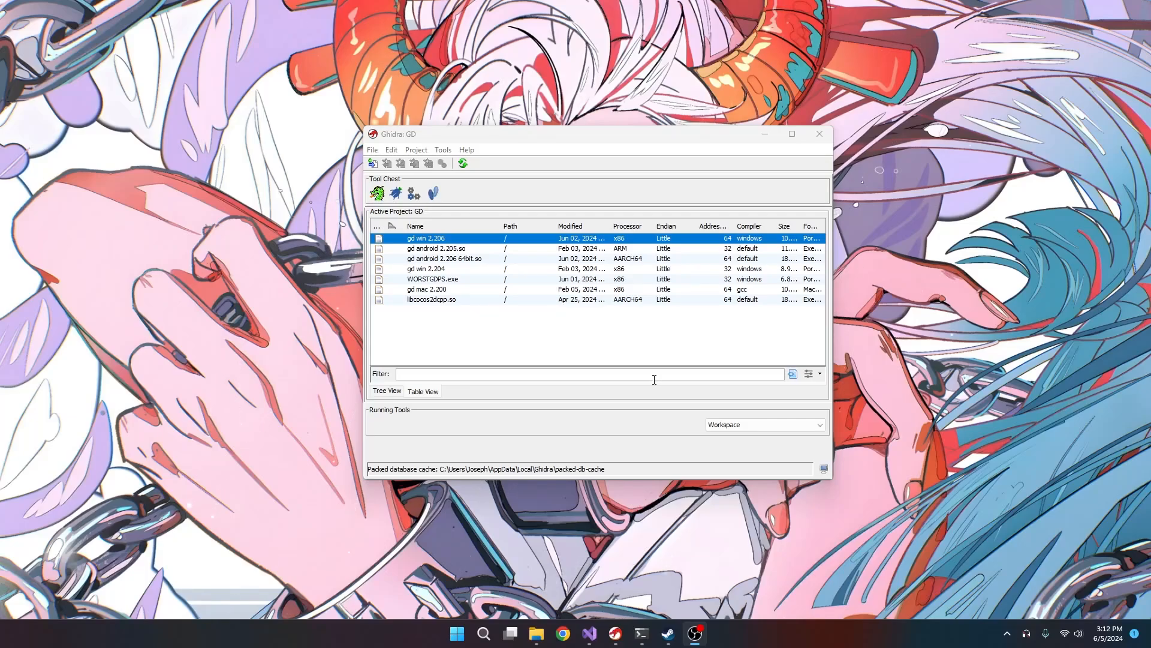
mouse_move(605, 357)
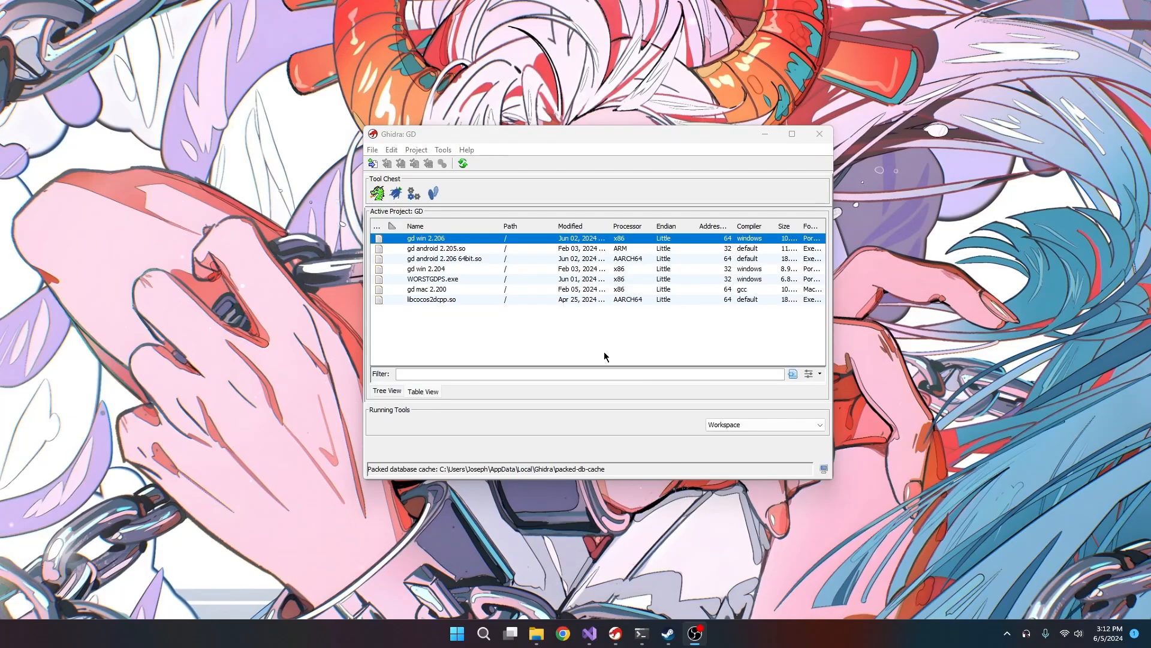
mouse_move(572, 550)
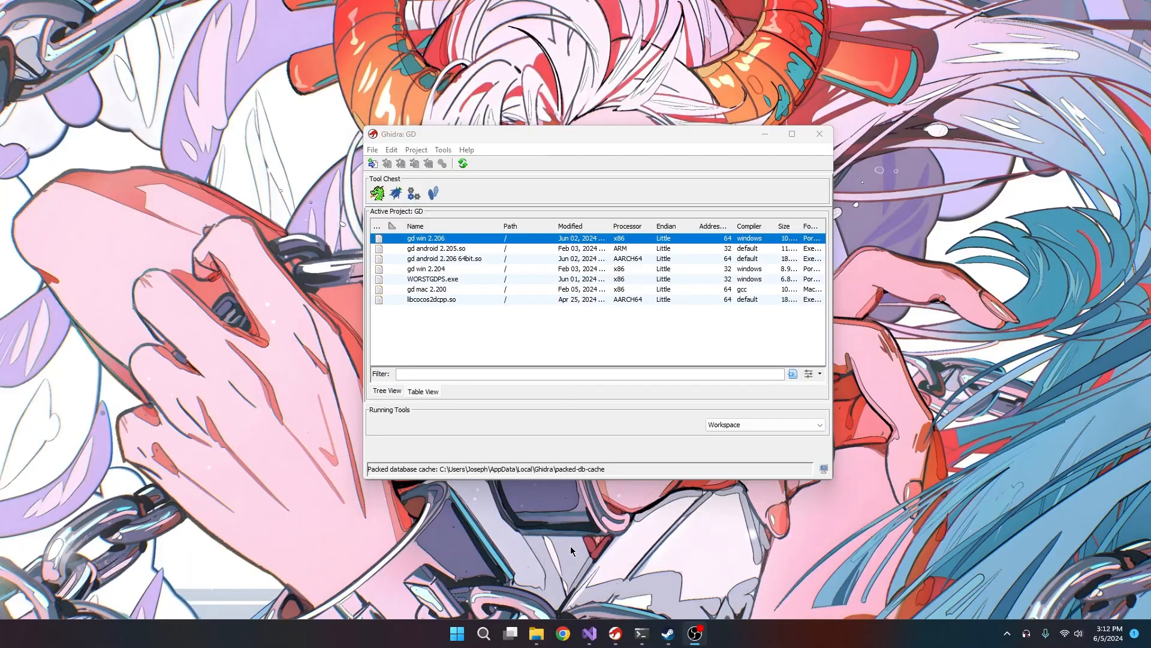
Step: Bring the ghidra-sre.org website up in Chrome from the taskbar
left_click(563, 638)
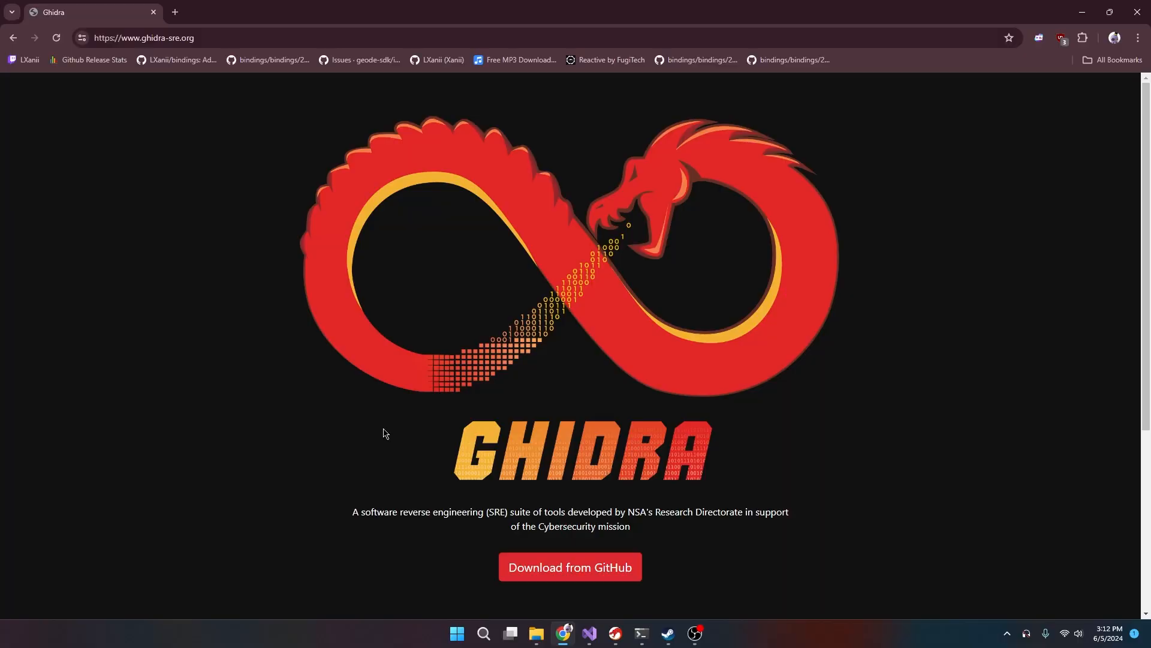
Step: Reach the GitHub releases page, then relaunch Ghidra via ghidraRun.bat
left_click(570, 566)
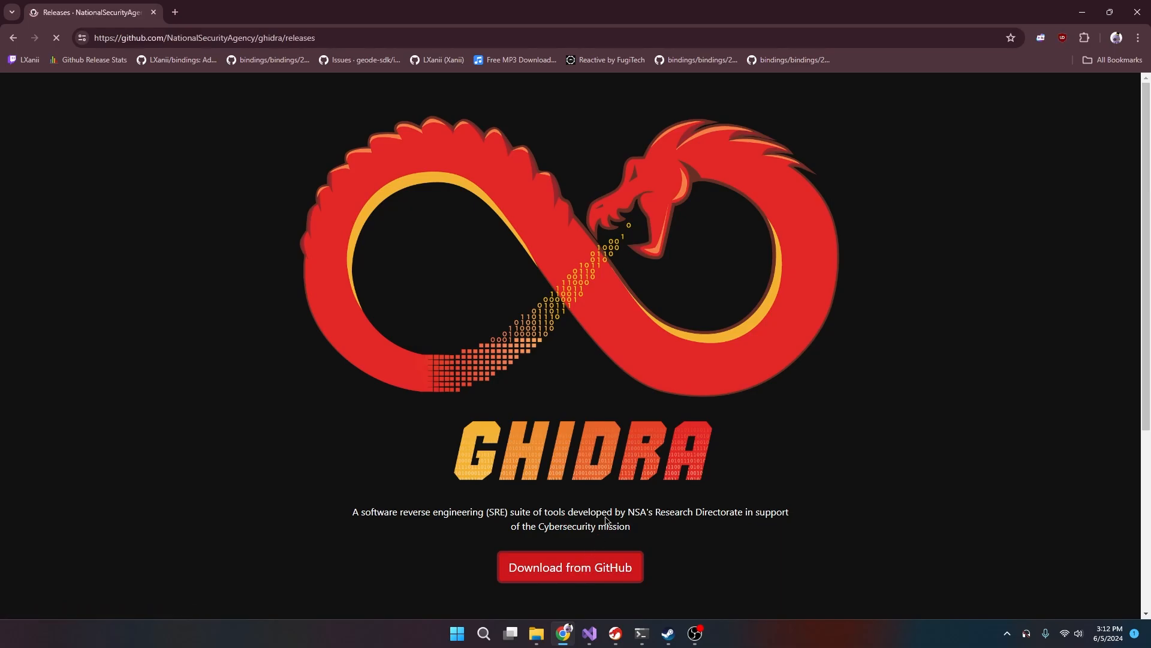
left_click(569, 566)
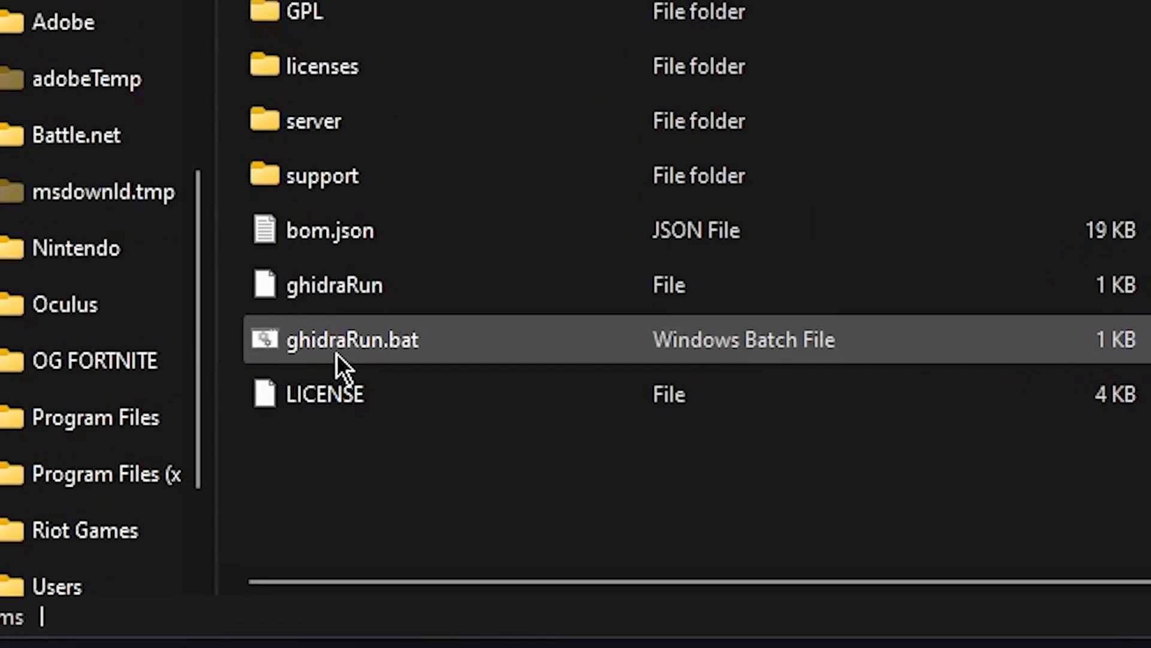
left_click(351, 339)
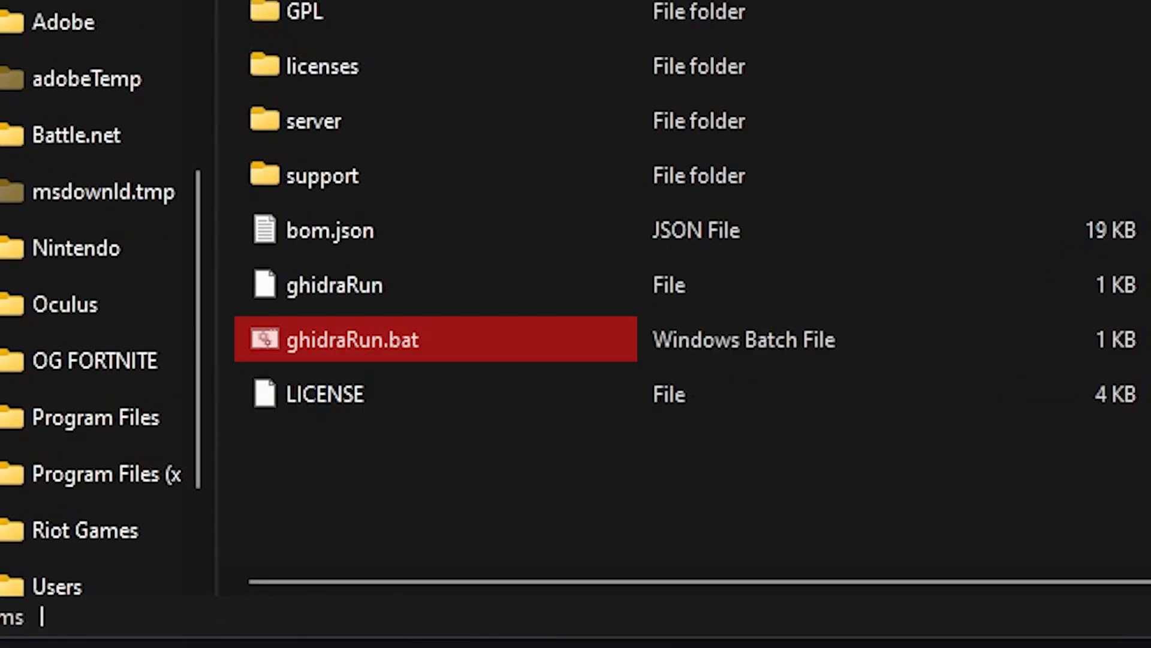
double_click(353, 338)
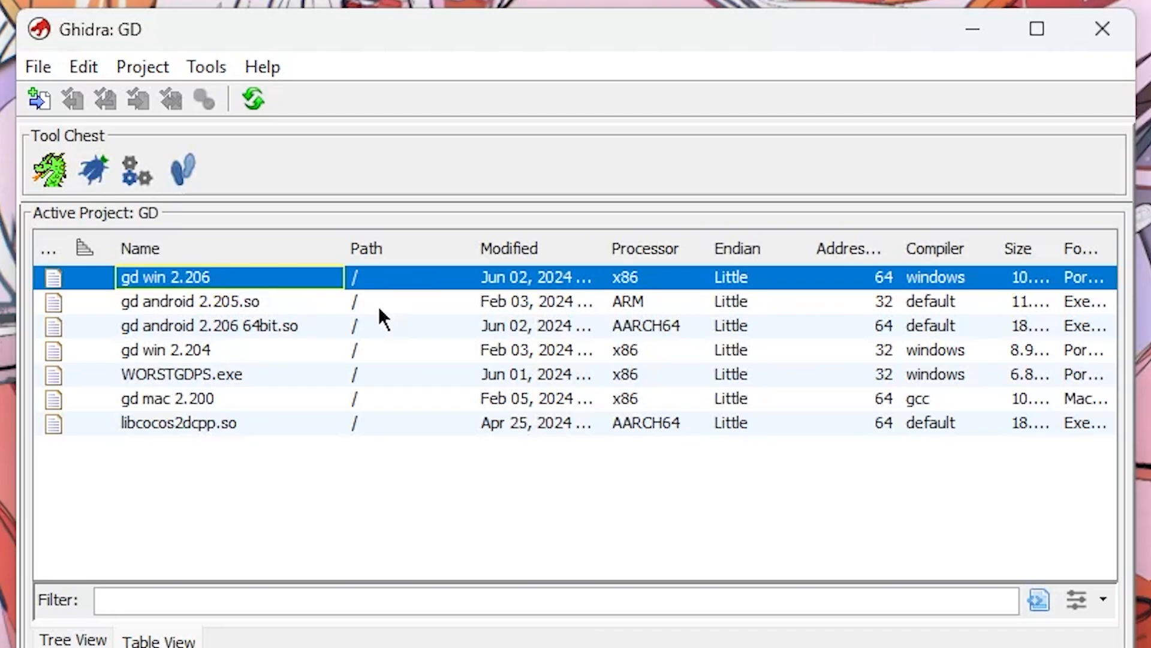
mouse_move(37, 66)
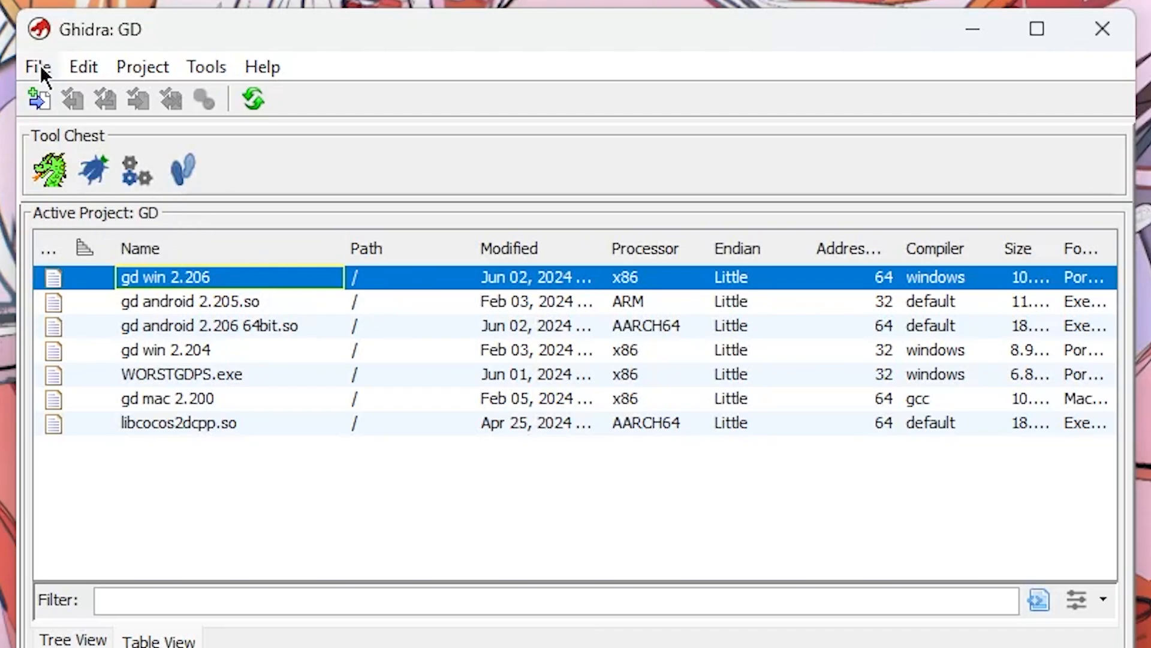
Step: Open Ghidra's File menu to start importing a program
left_click(37, 66)
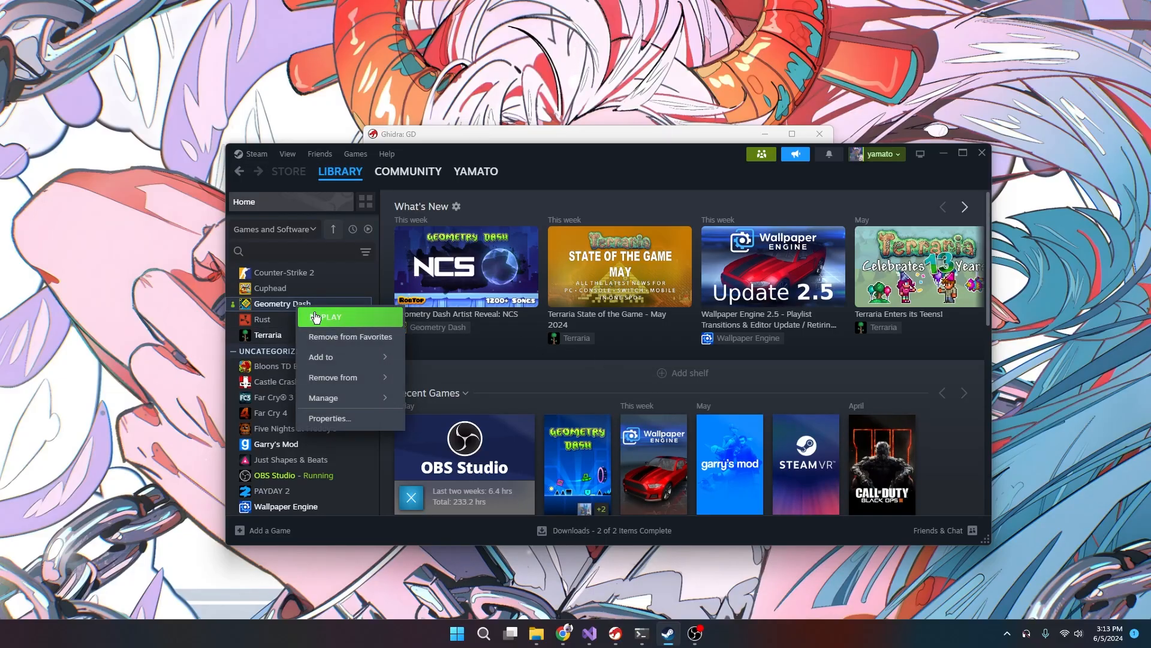
Step: Open Geometry Dash's install folder through Steam Properties > Installed Files > Browse
left_click(330, 418)
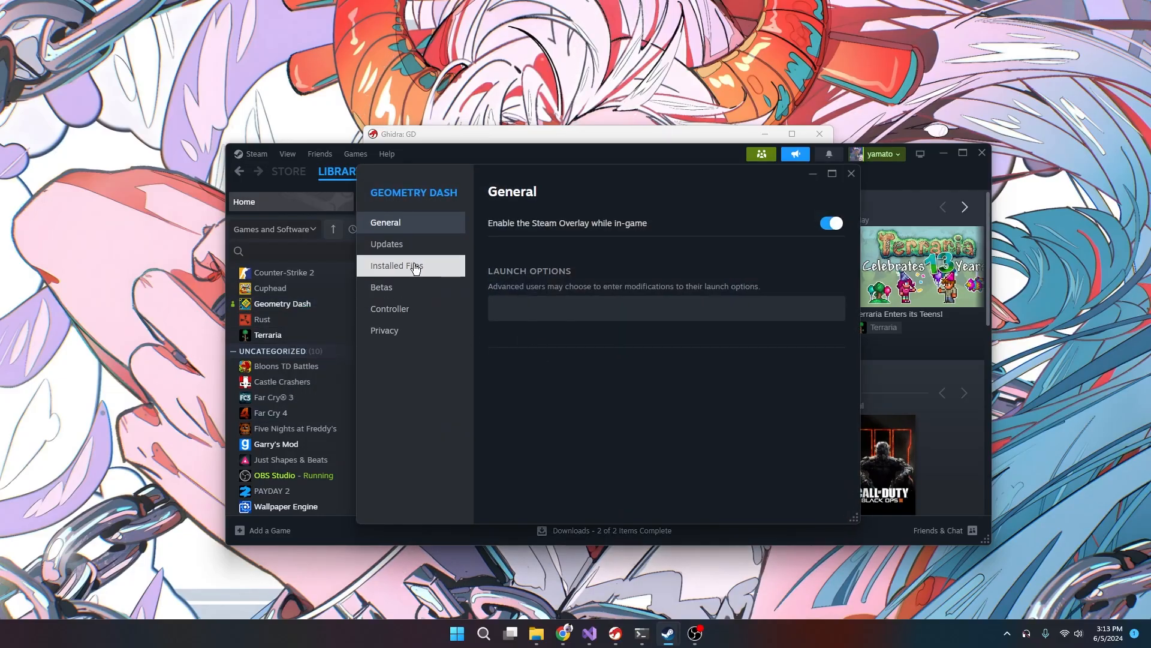
left_click(396, 265)
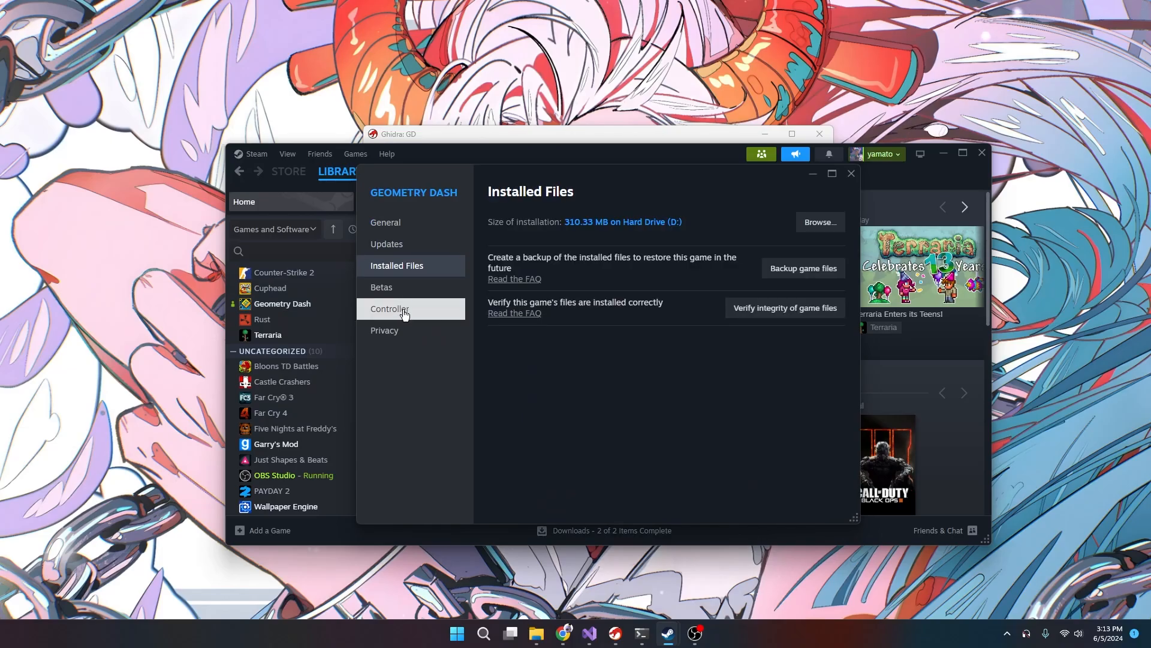
left_click(820, 222)
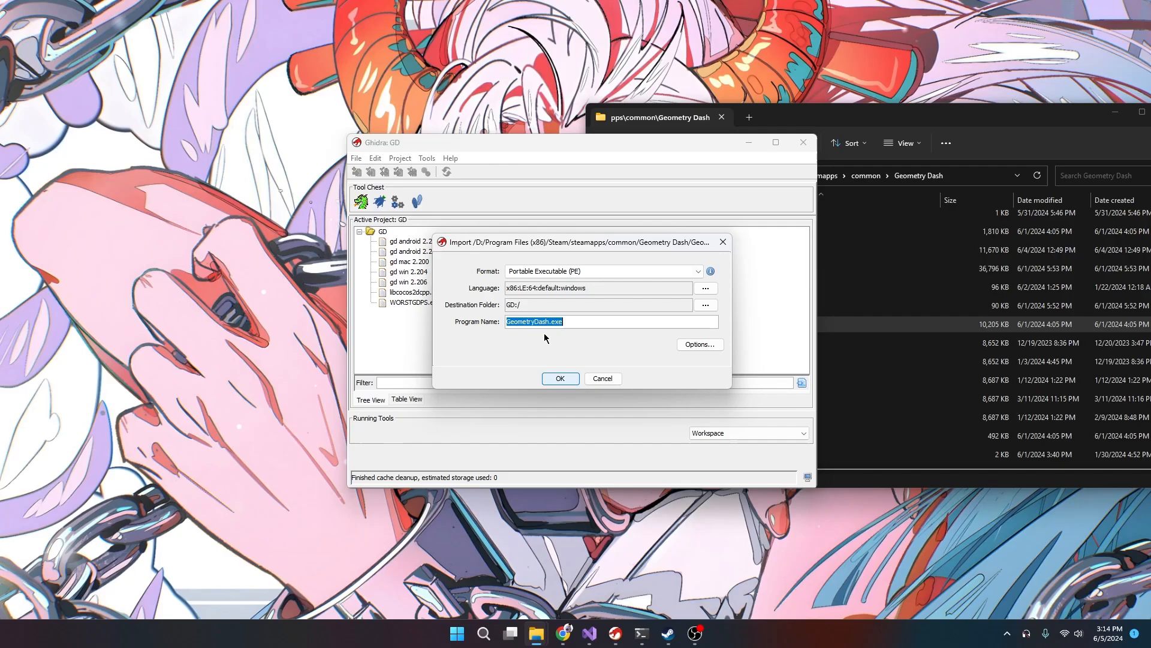
Step: Import GeometryDash.exe as video ver and dismiss the results summary
left_click(560, 378)
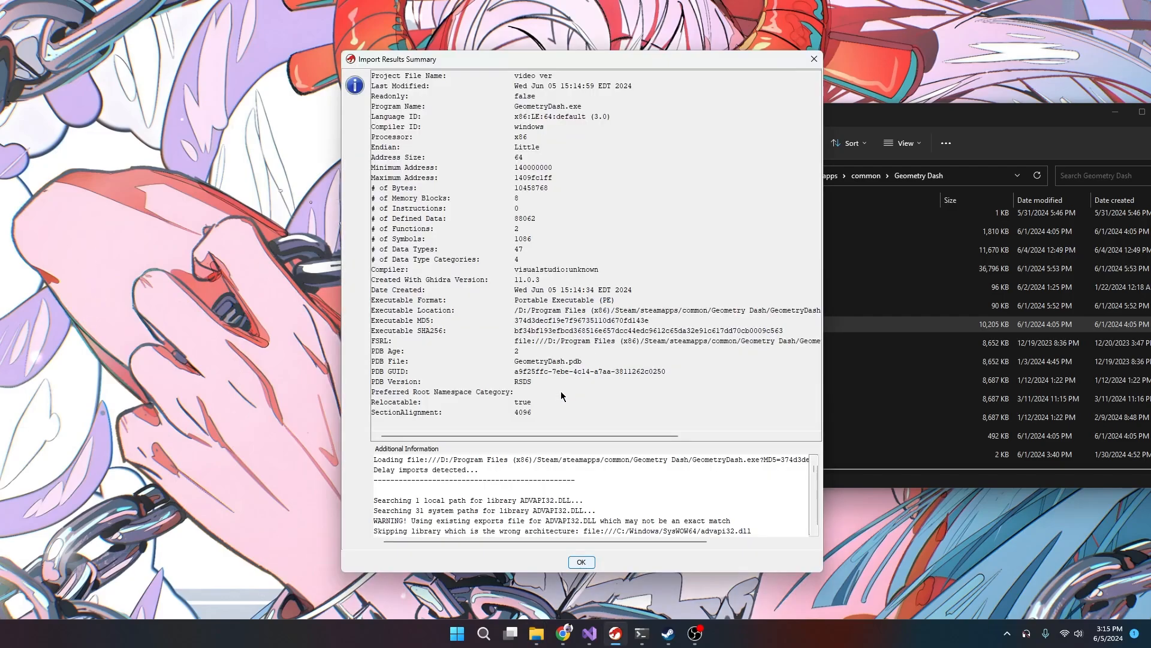
mouse_move(773, 301)
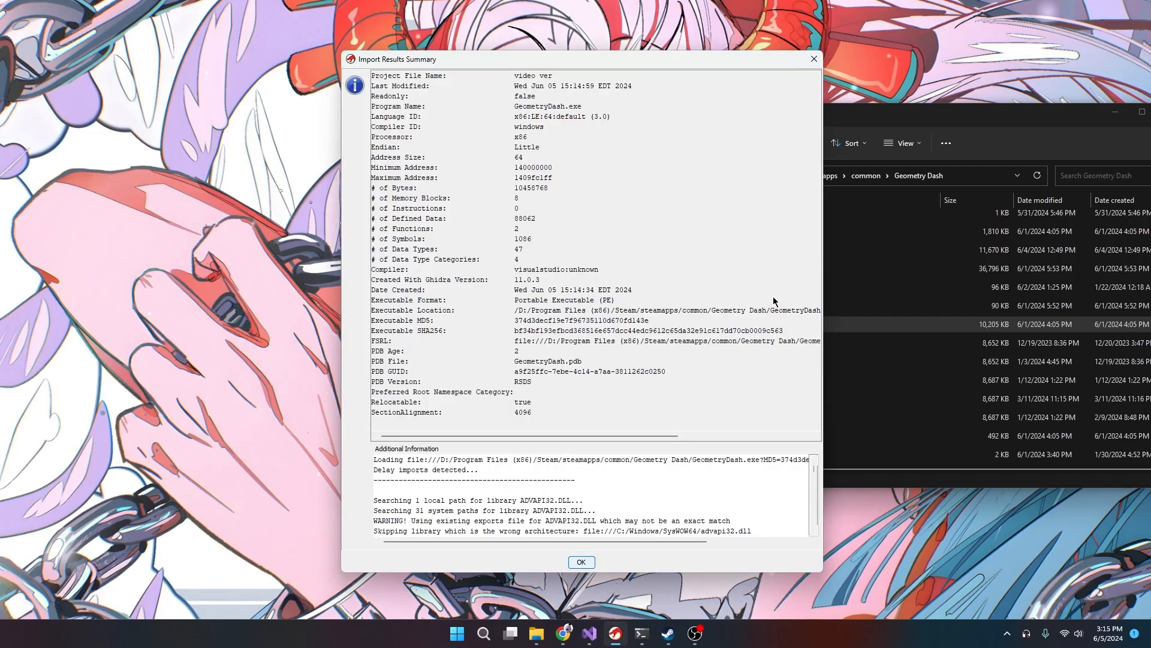
left_click(580, 562)
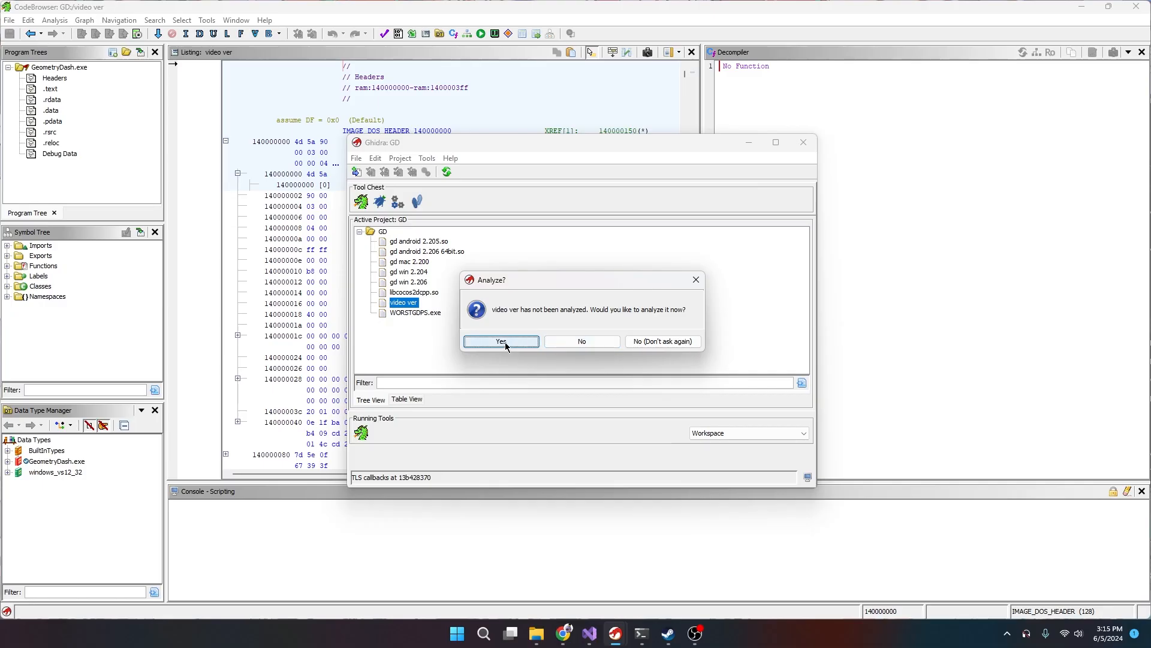
Step: Analyze video ver with the default analyzers
left_click(502, 340)
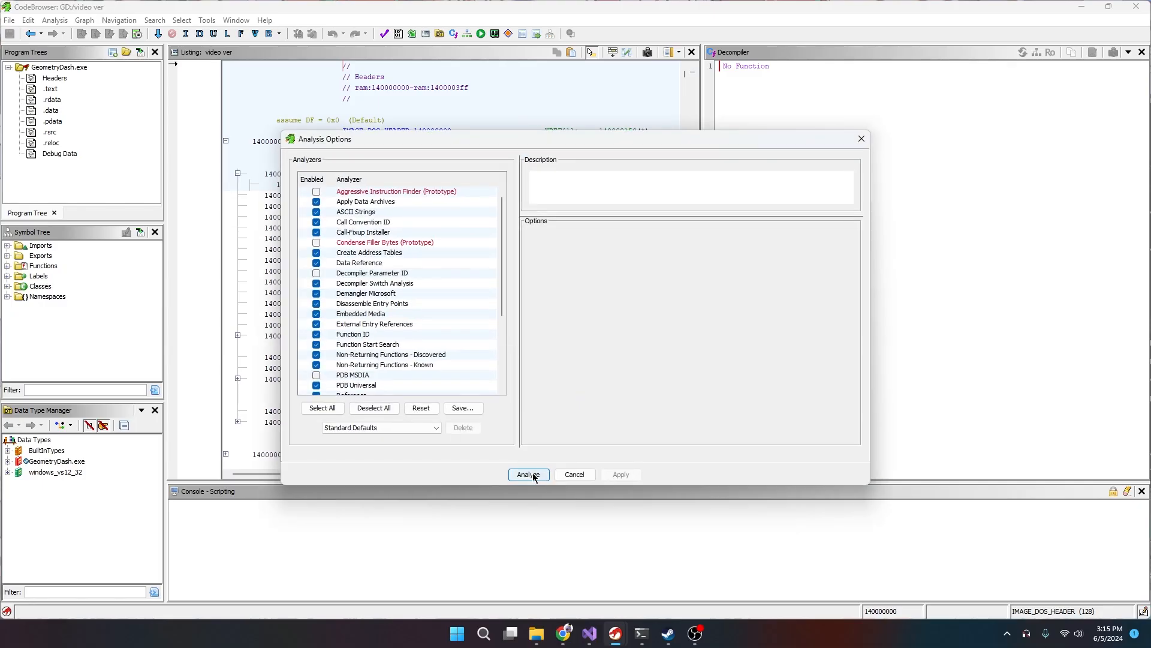
left_click(528, 474)
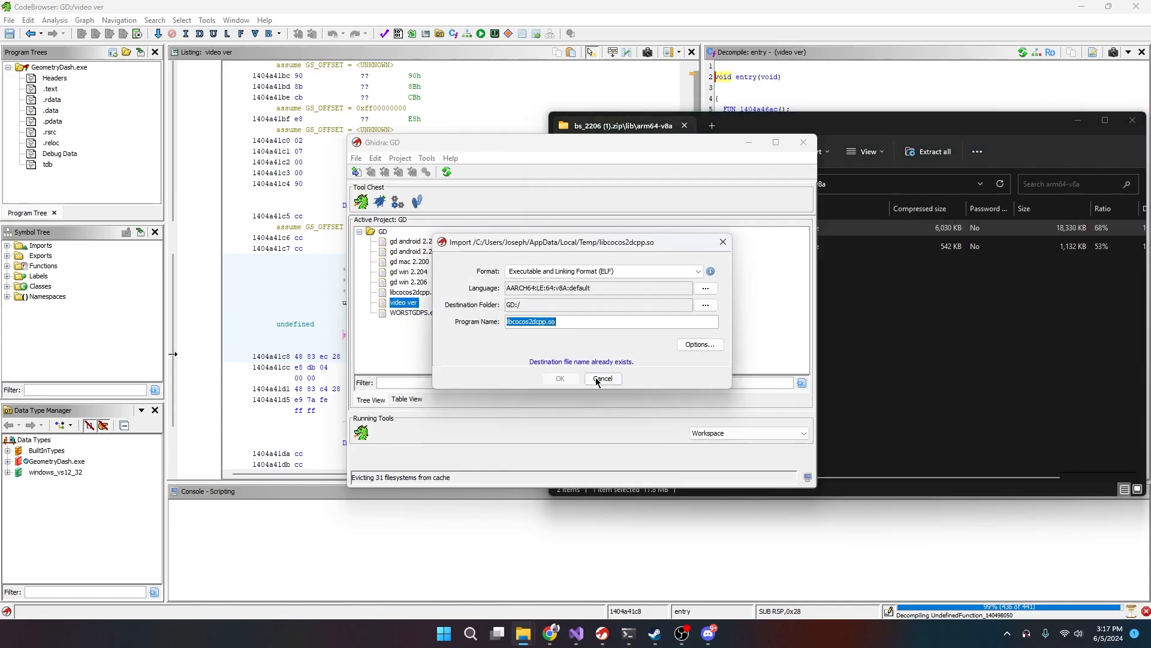
Step: Import libcocos2dcpp.so under the name 'android vid' and close the summary
type("android vid")
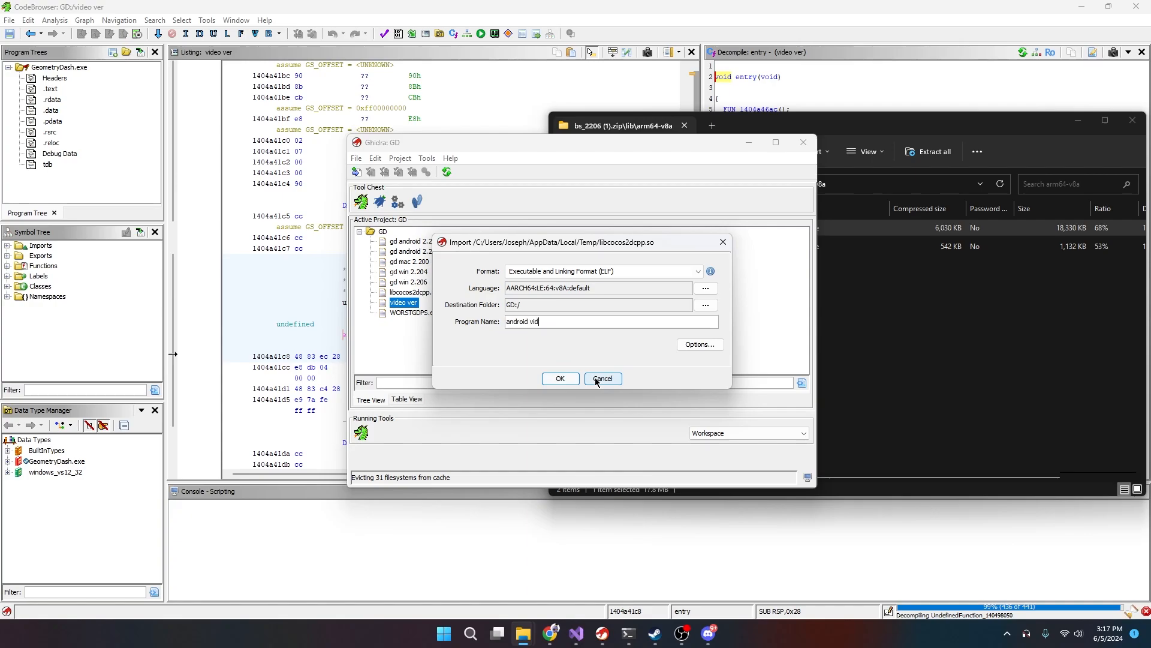
left_click(560, 378)
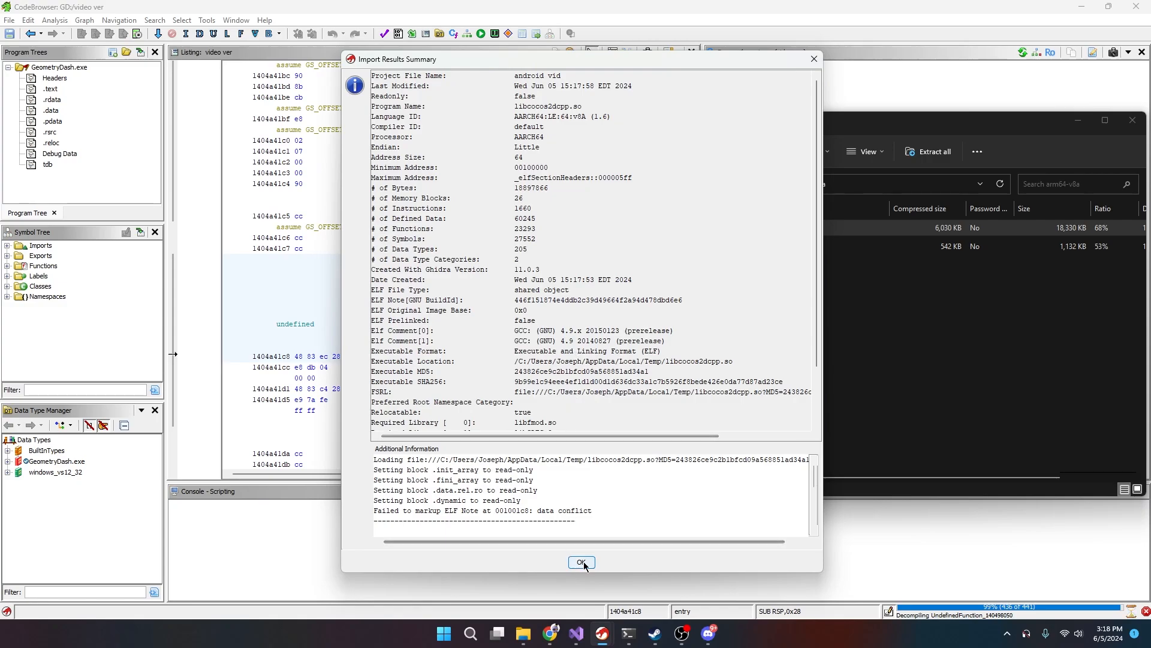
left_click(581, 562)
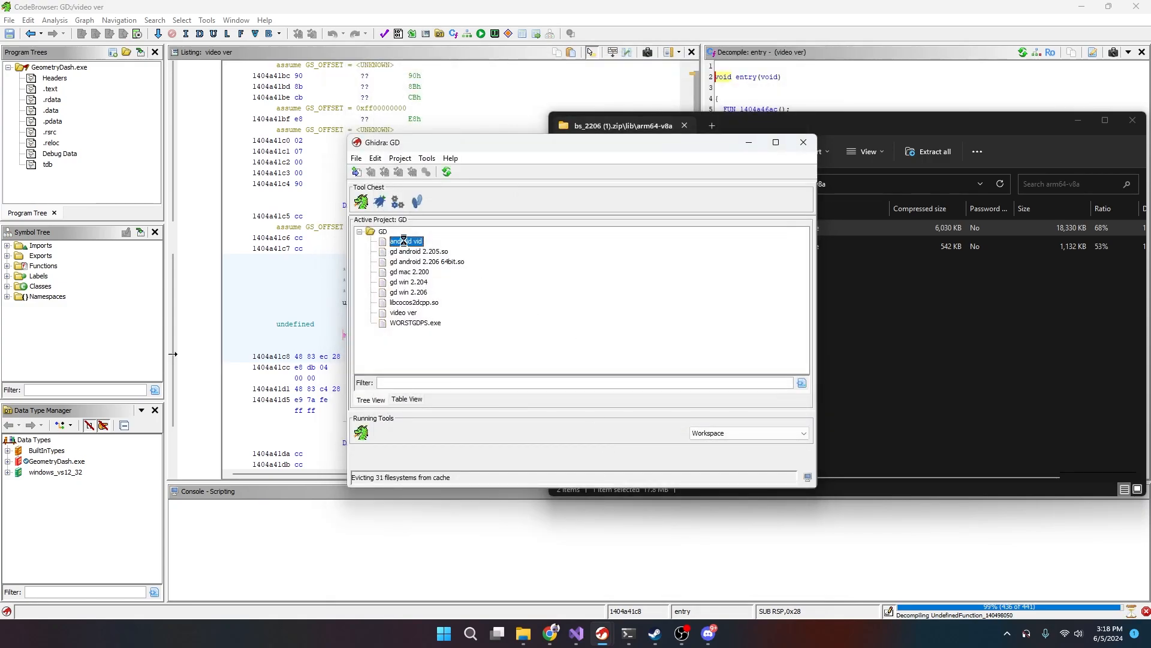
Step: Open android vid in the CodeBrowser and start analyzing it
double_click(406, 241)
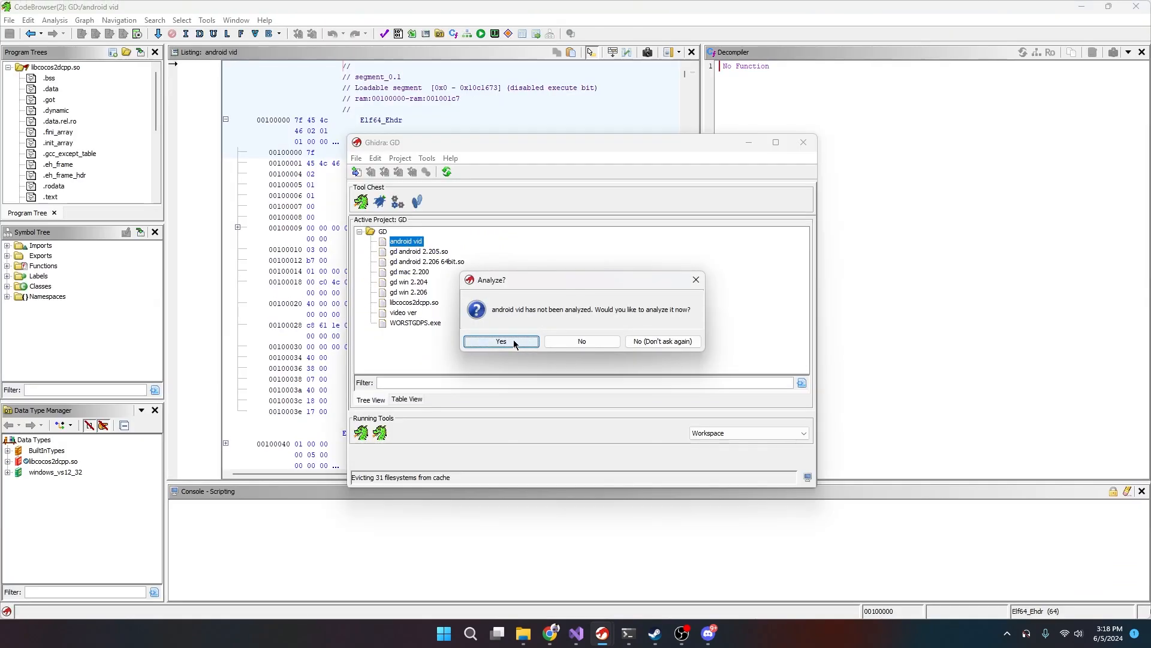
left_click(501, 341)
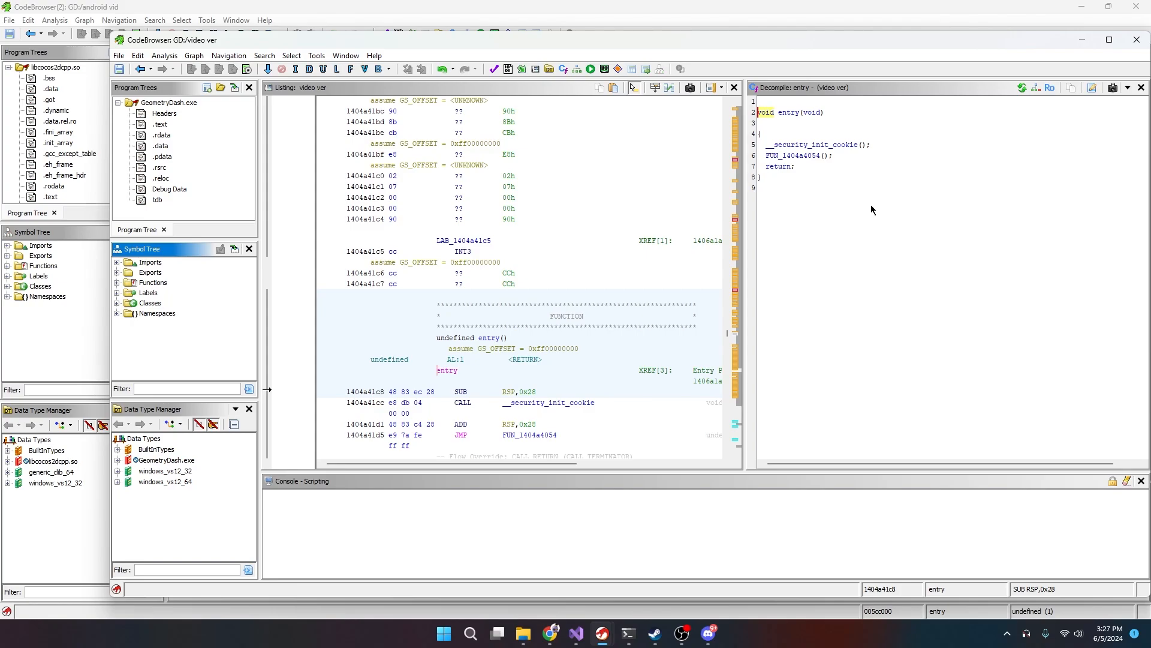
mouse_move(890, 148)
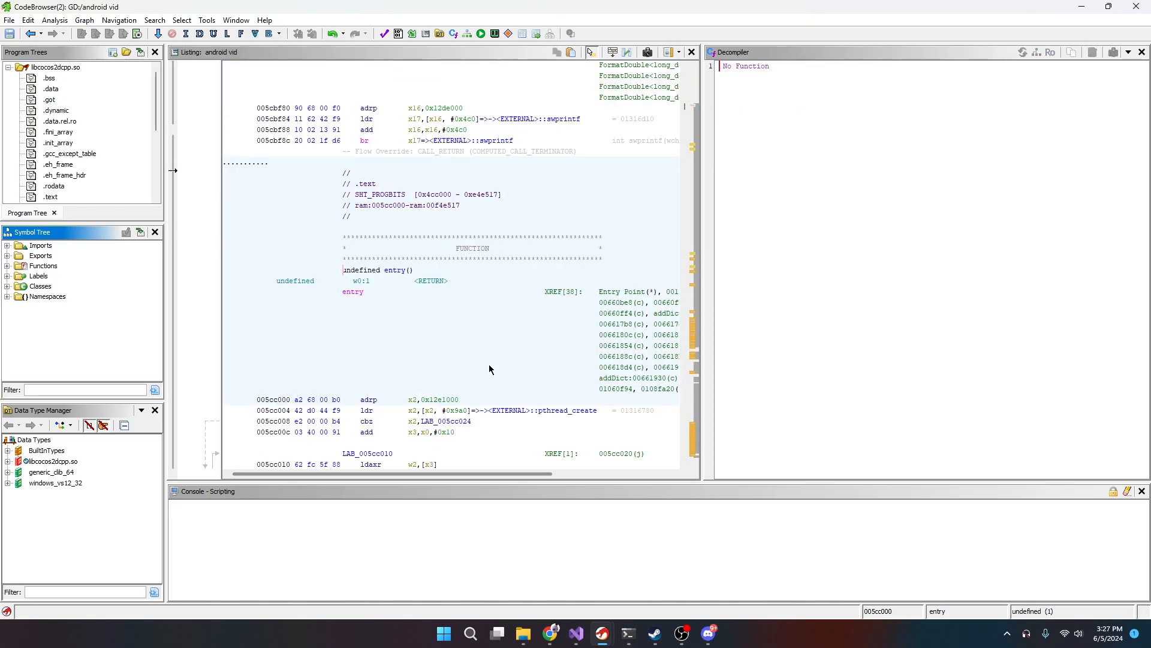
Step: Scroll through android vid's listing in its CodeBrowser
scroll("down", 3)
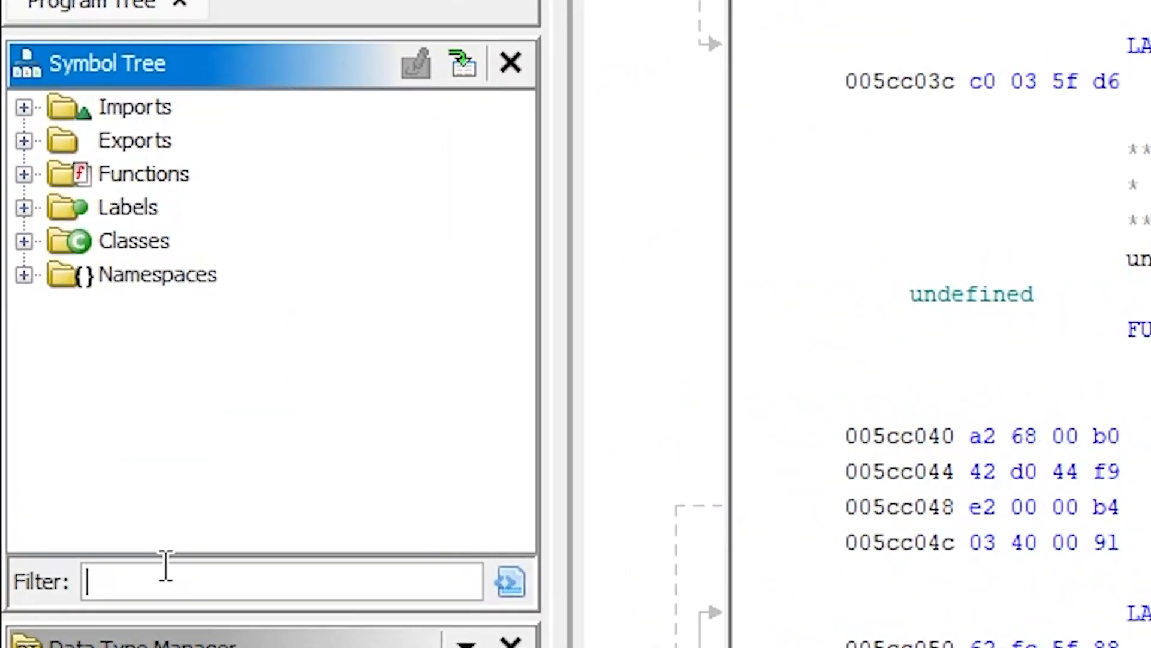
Step: Filter android vid's symbols for 'init' and open DailyLevelPage's init function
type("init")
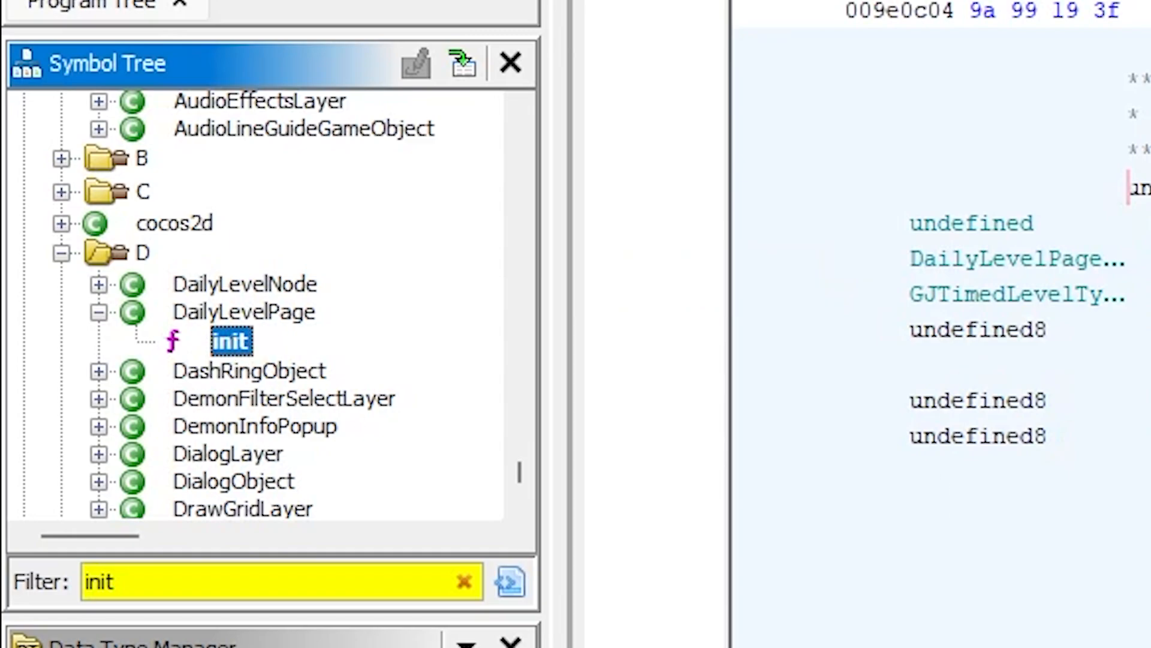
double_click(231, 340)
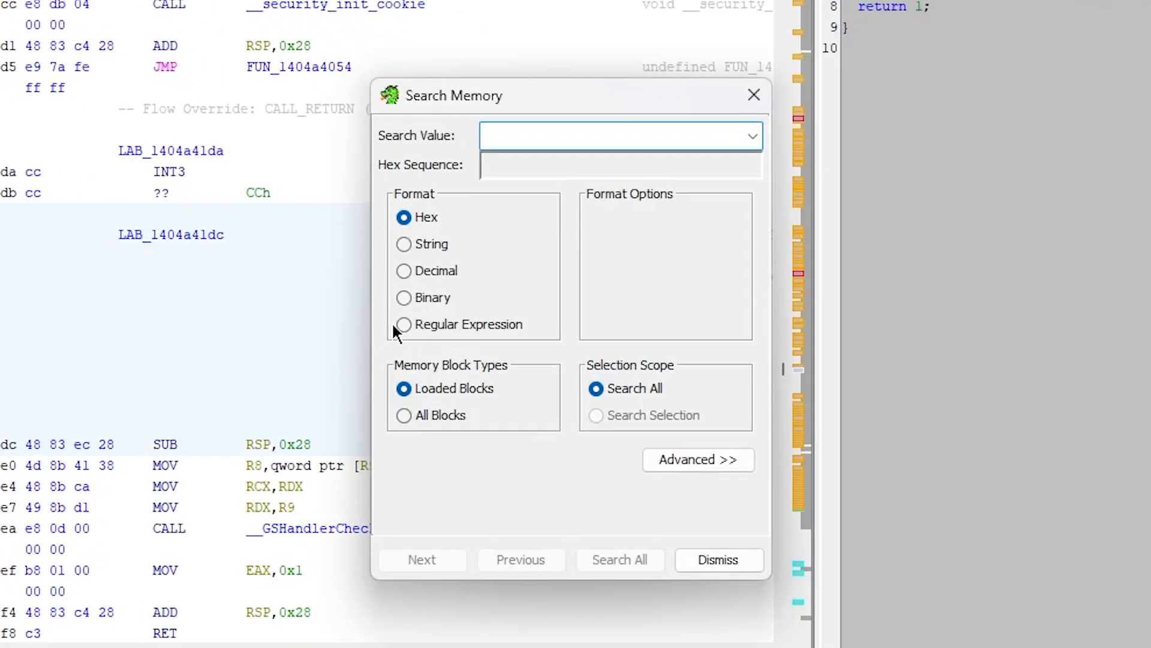
Step: Search video ver's memory for all occurrences of the string 'dailyLevelCorner_001.png'
left_click(403, 244)
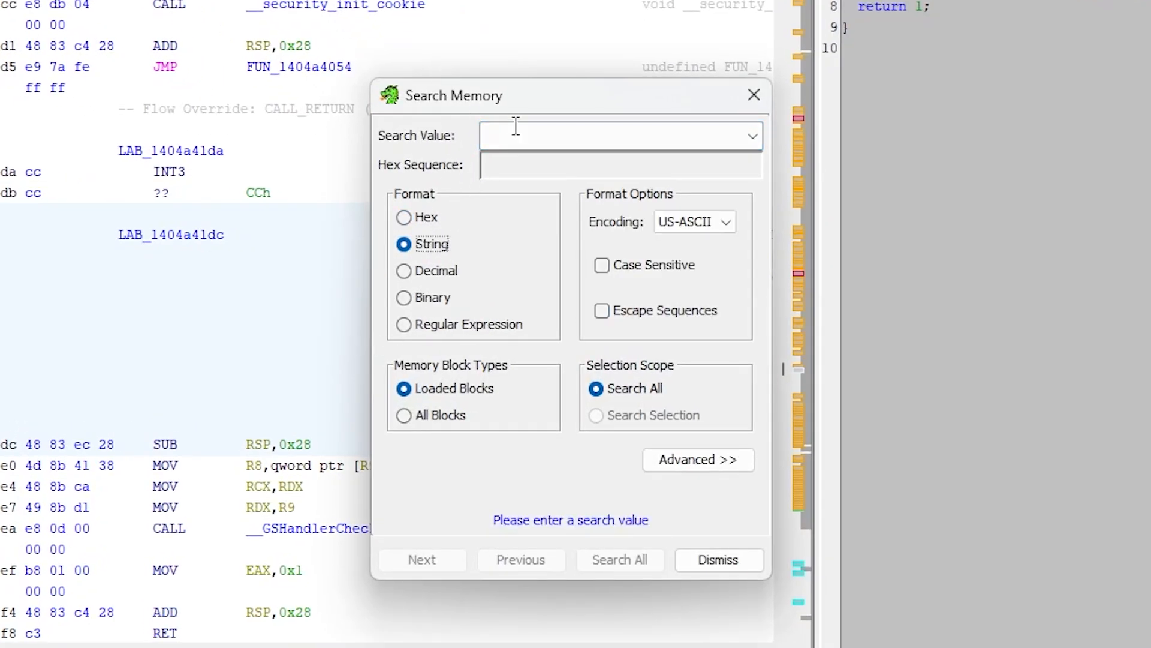
type("dailyLevelCorner_001.png")
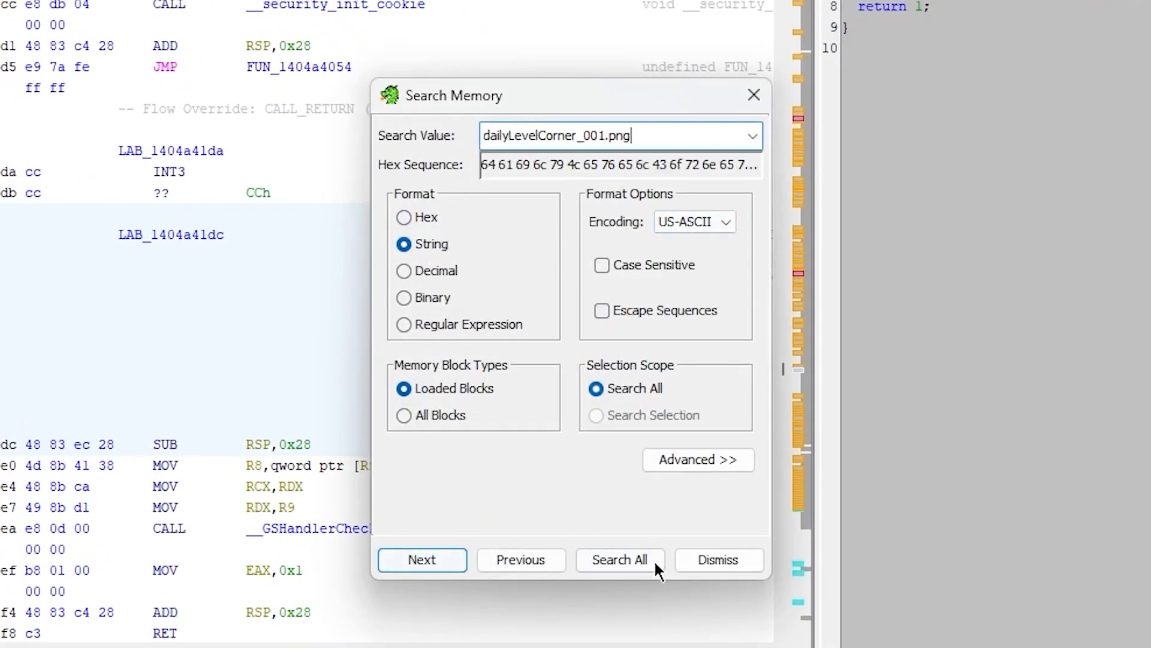
left_click(619, 559)
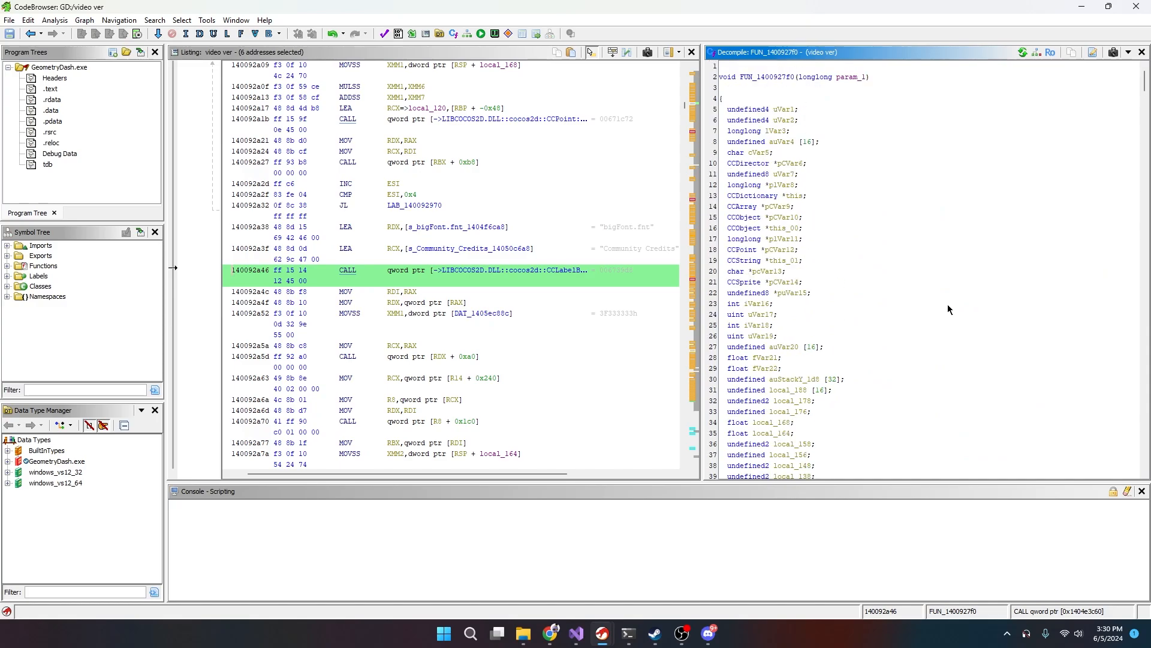
Step: Rename FUN_1400927f0 to CommunityCreditsPage::init through Edit Function Signature
right_click(760, 76)
type("void CommunityCreditsPage::init (longlong param_1)")
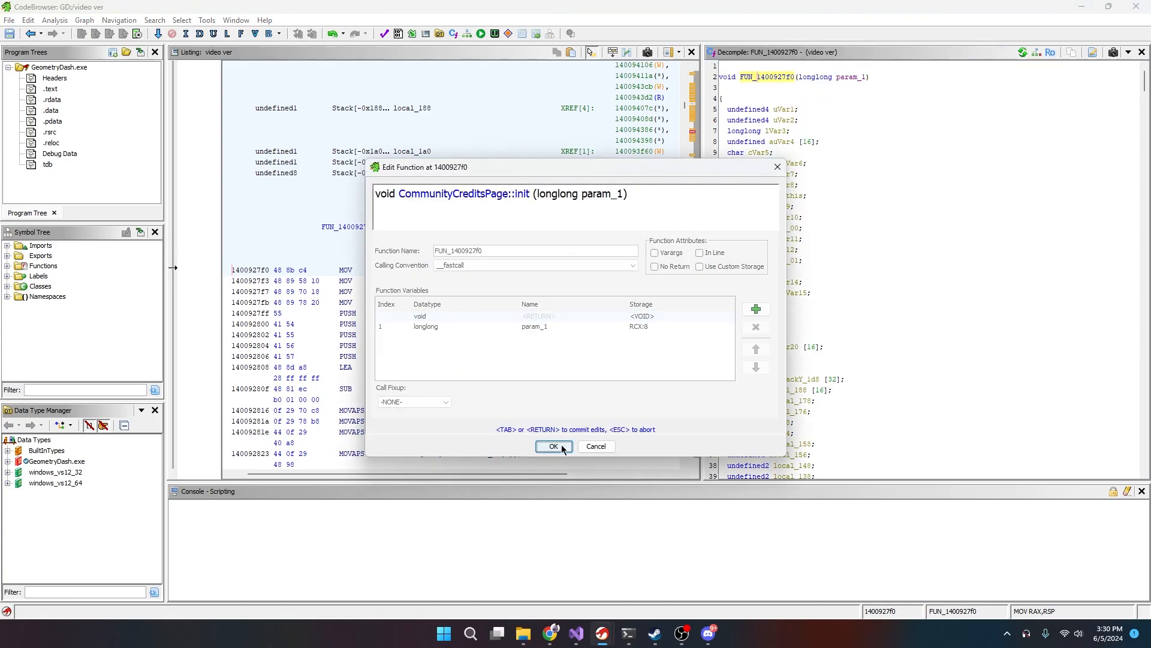
left_click(553, 446)
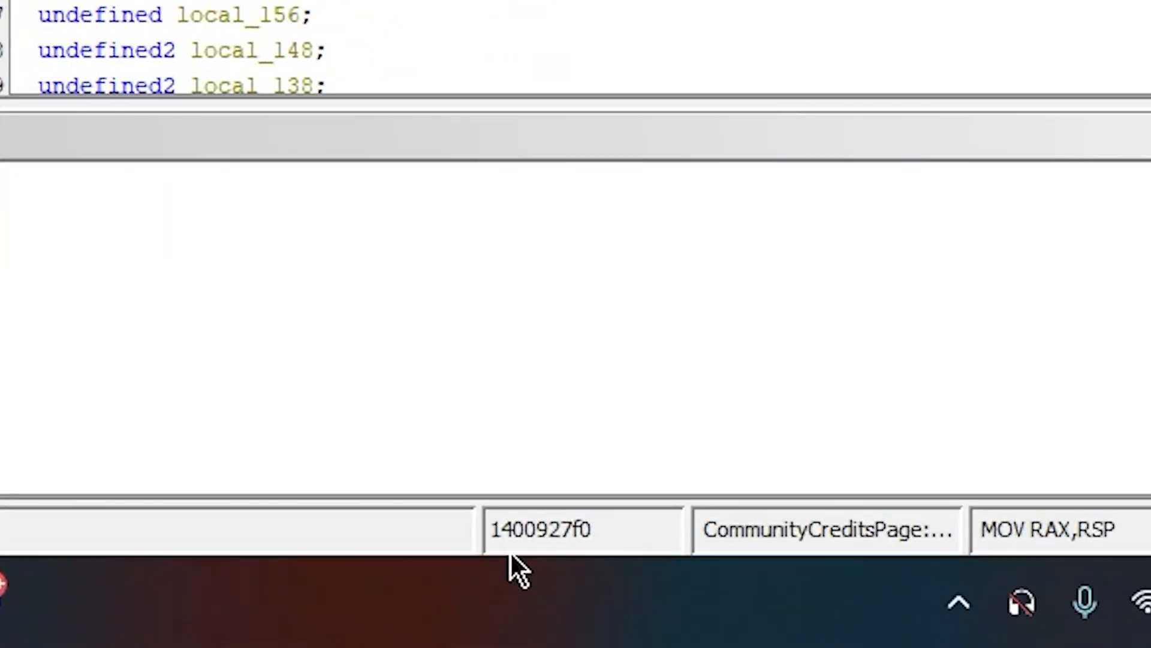
mouse_move(580, 547)
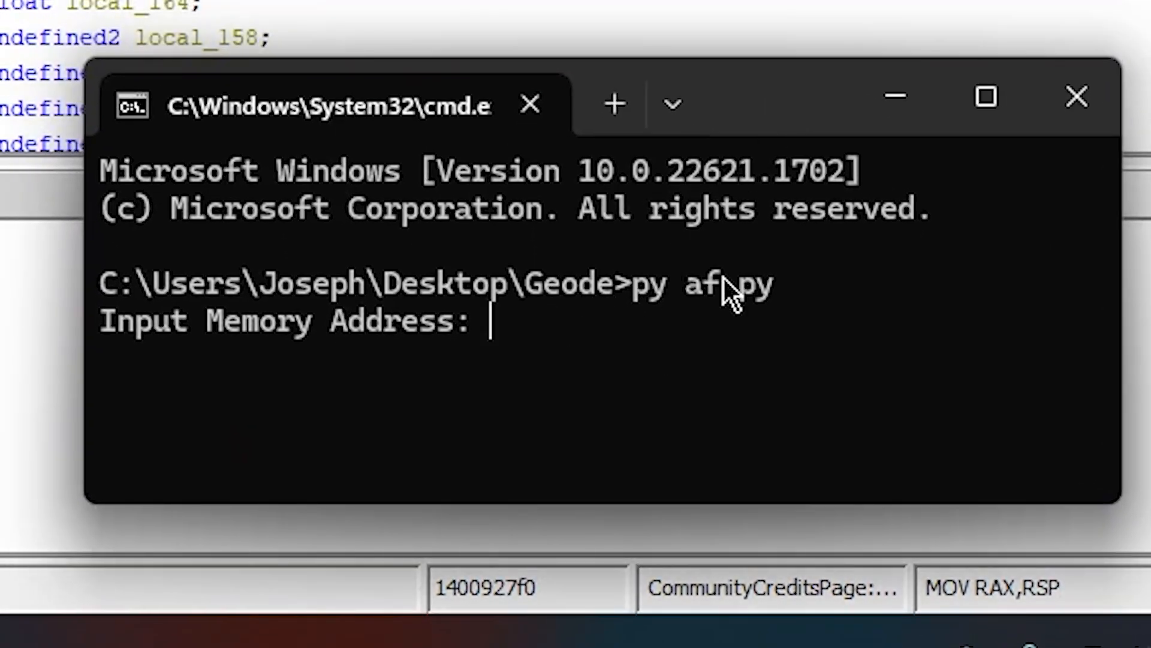
Step: Run af.py to convert address 1400927f0 into the offset 0x927f0
type("140")
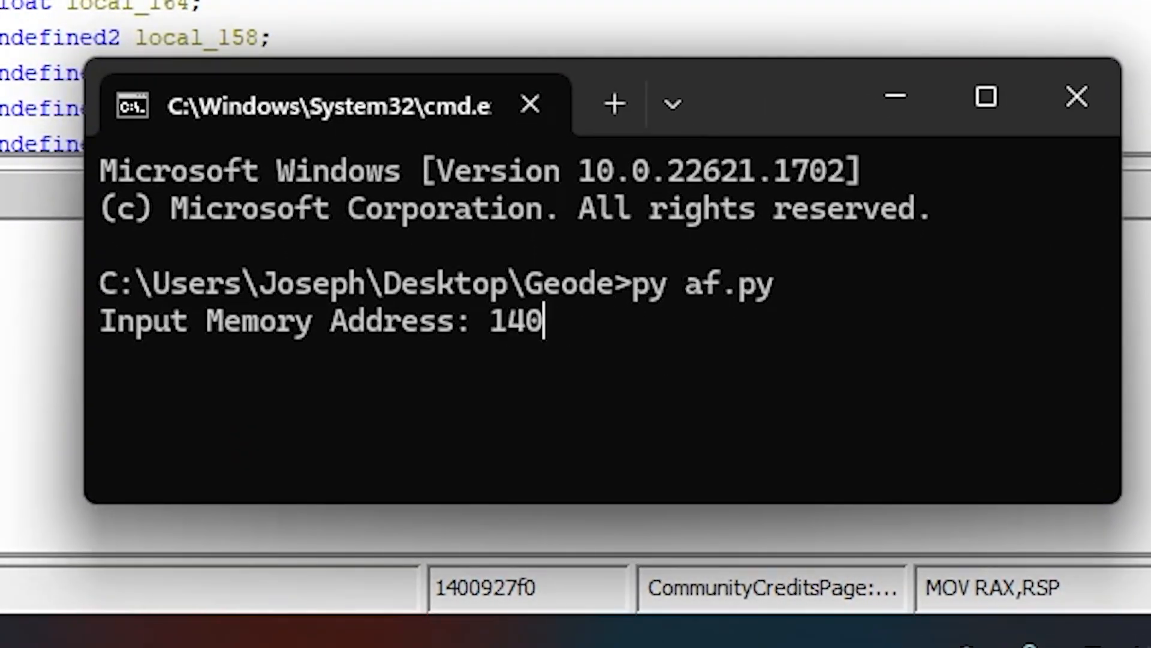
type("0927f")
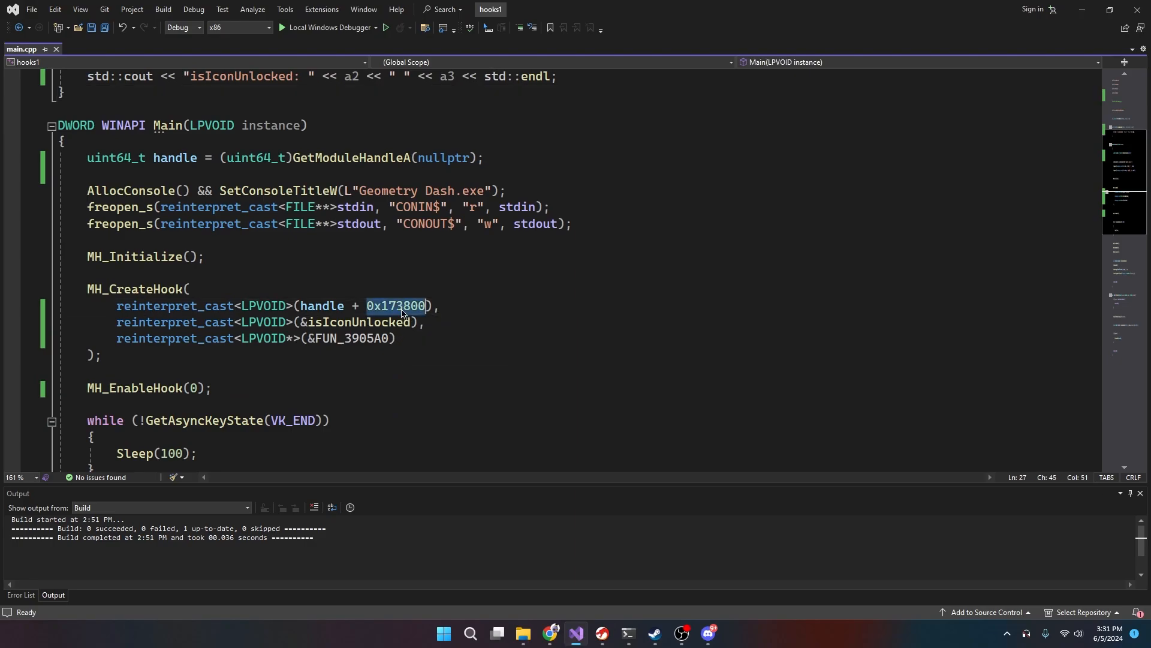
Step: Change the MH_CreateHook target to handle + 0x927f0 and rebuild hooks1
type("0x927f0")
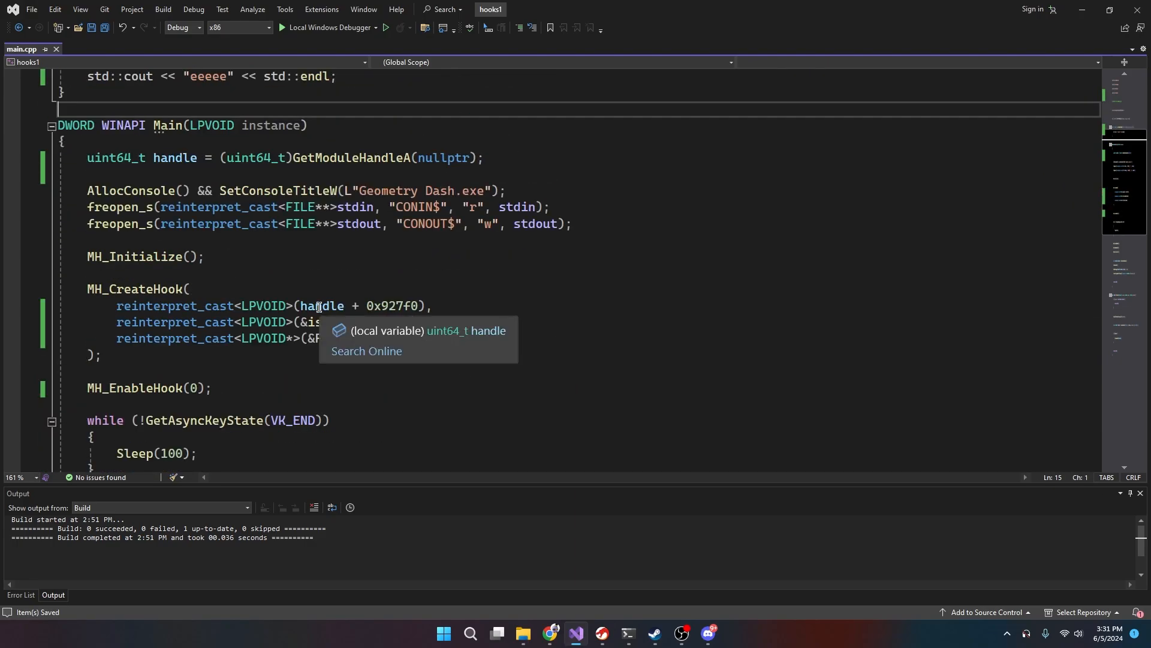
mouse_move(373, 393)
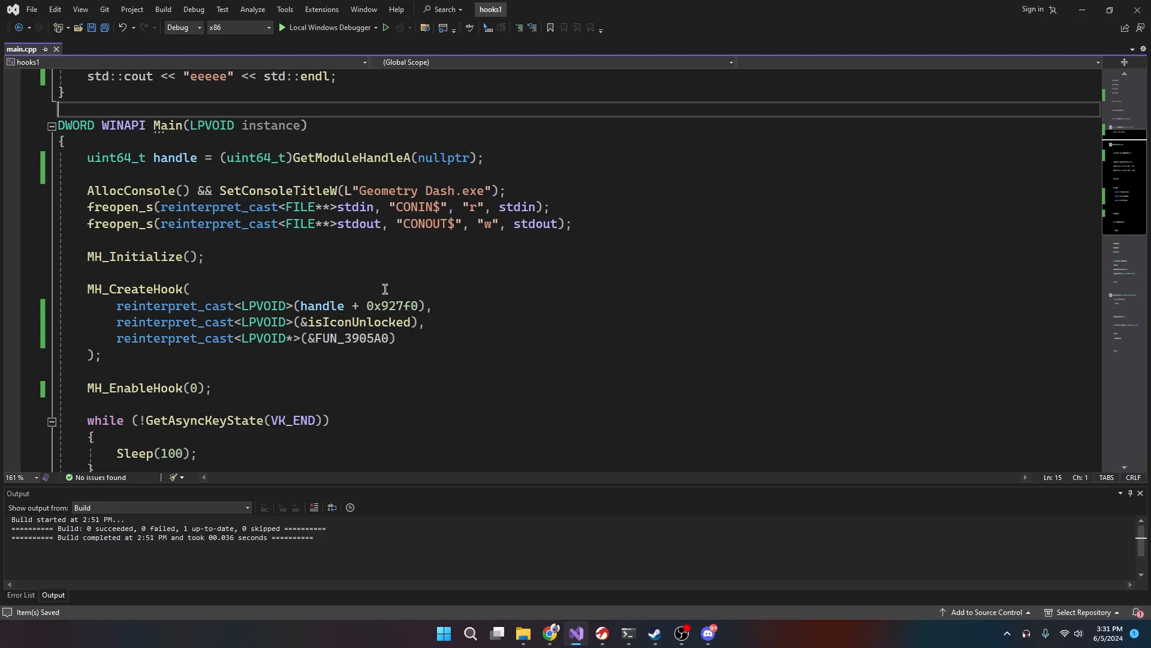
double_click(393, 305)
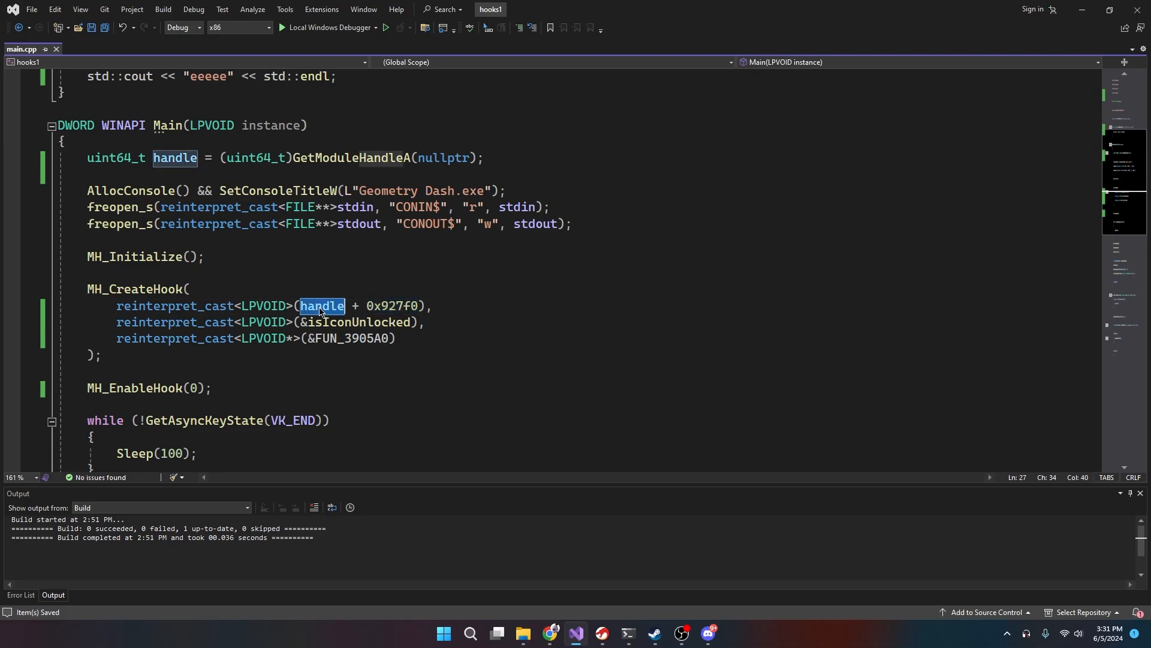
left_click(163, 10)
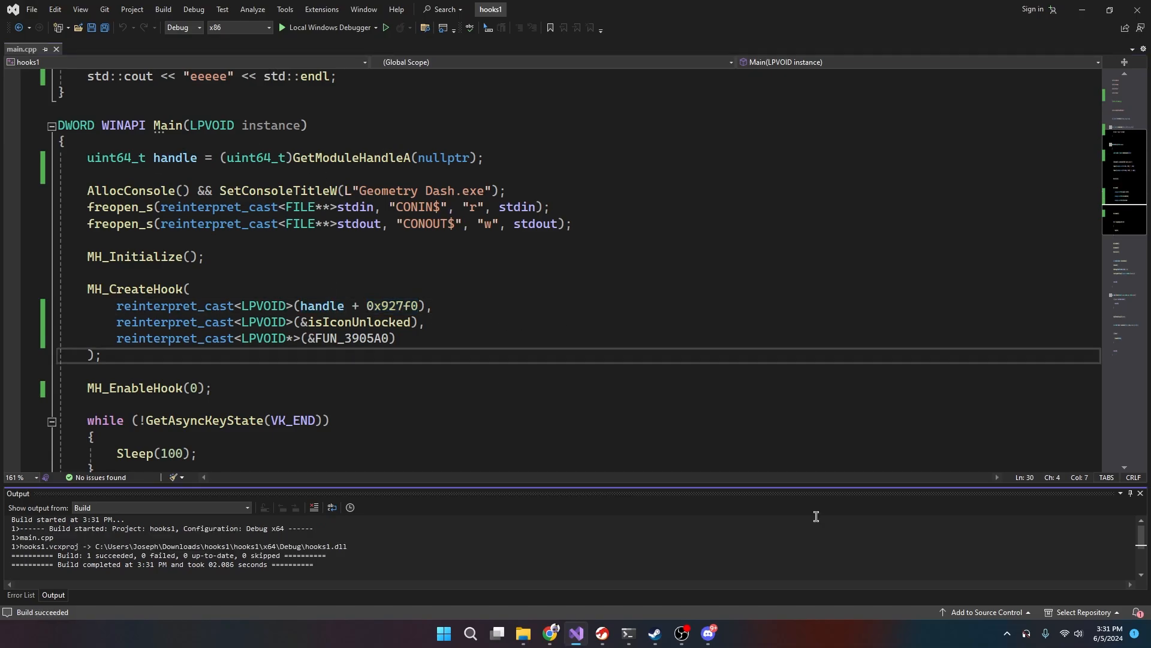
mouse_move(601, 631)
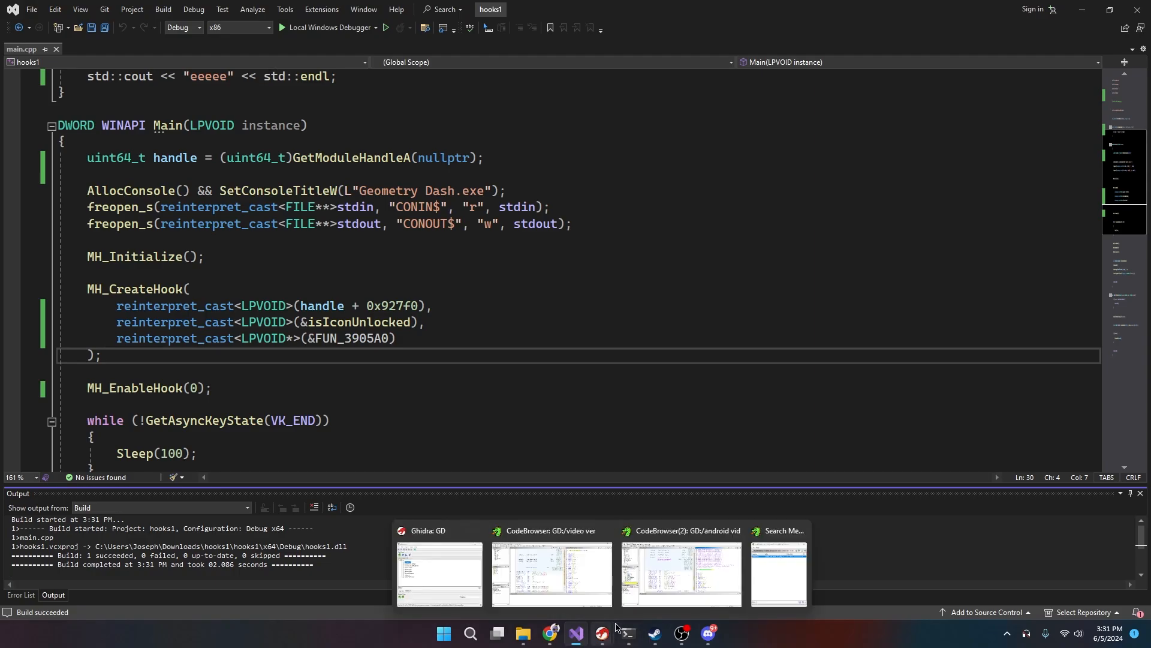
Step: Scroll the hook source to the isIconUnlocked hook function and highlight its name
left_click(680, 573)
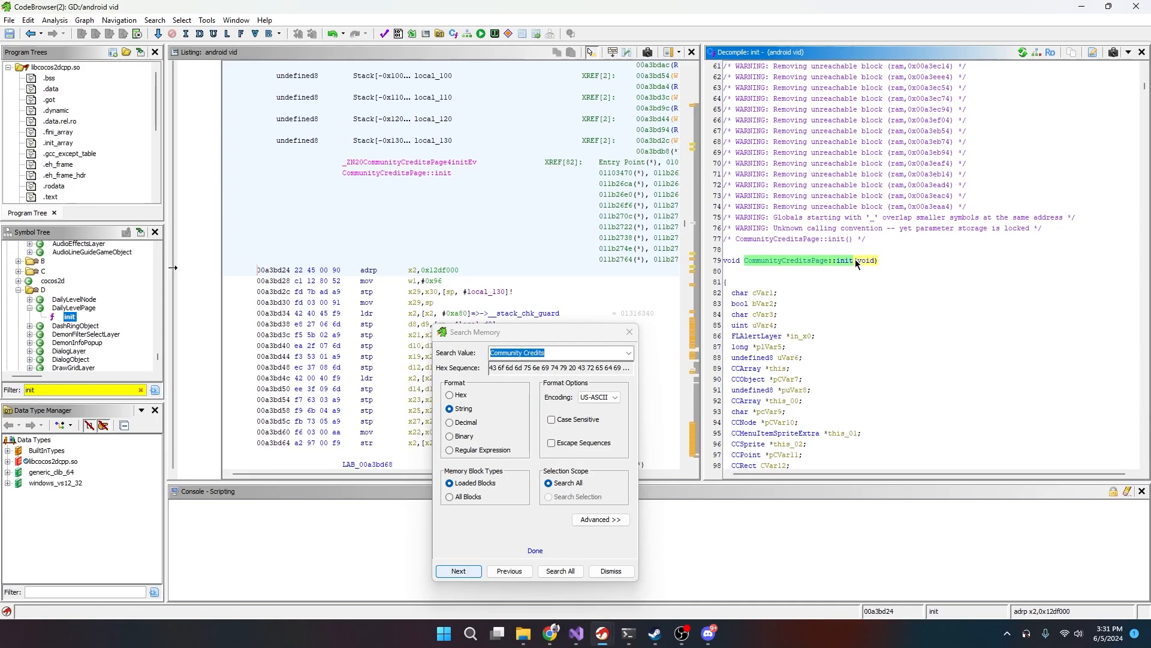
left_click(610, 570)
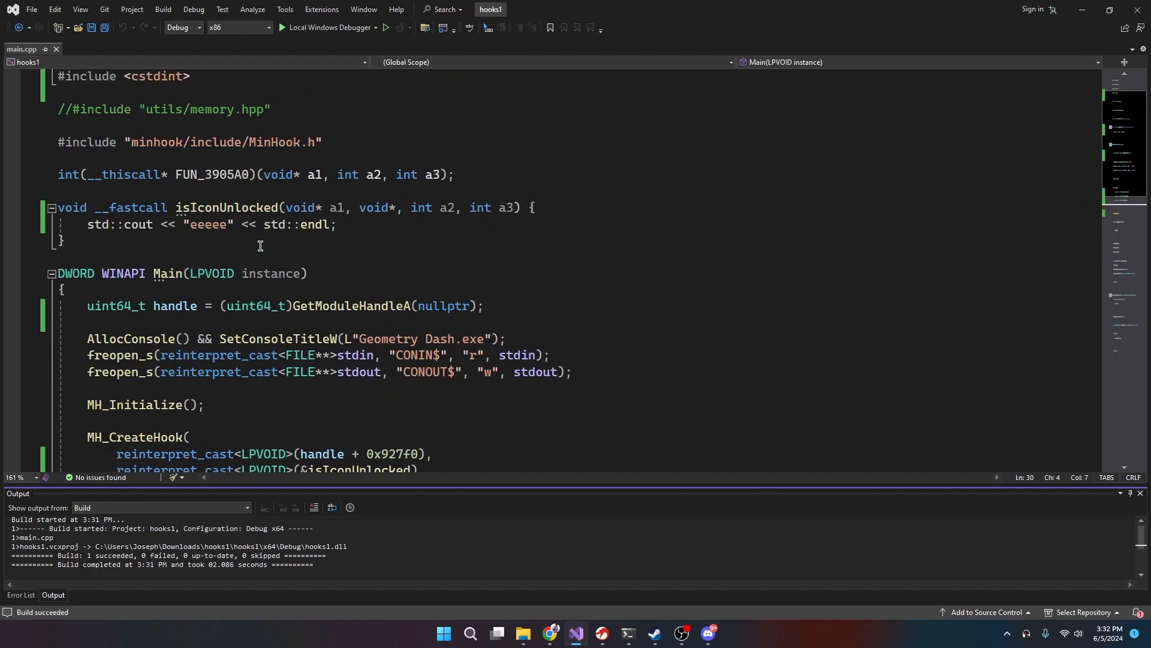
scroll("down", 3)
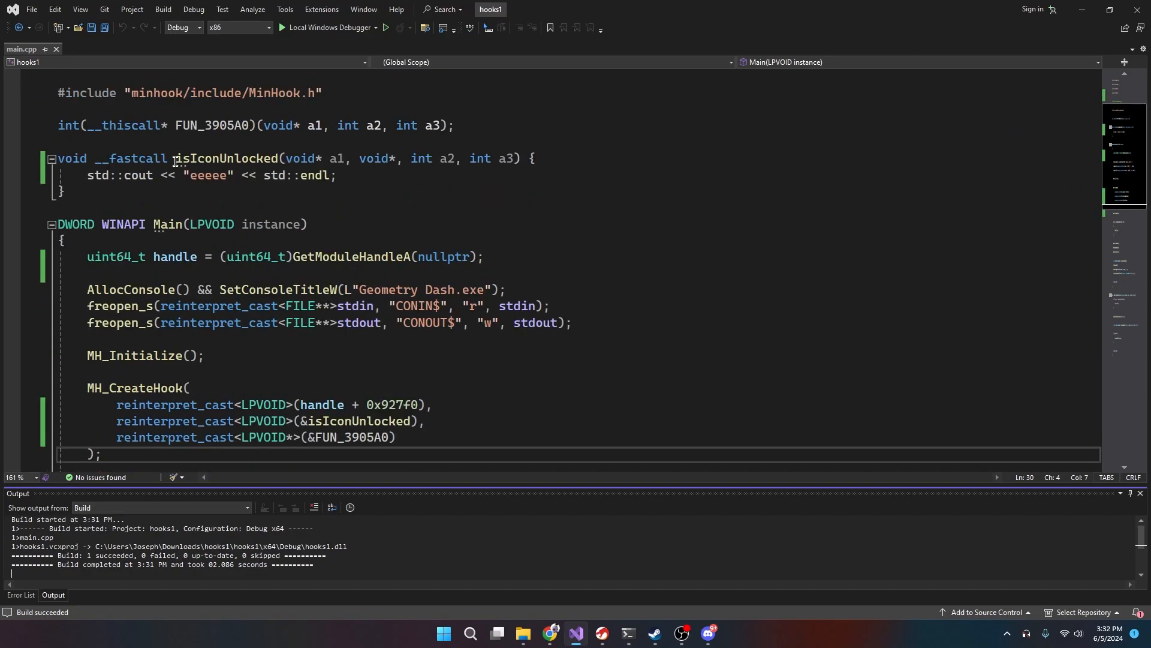
double_click(208, 175)
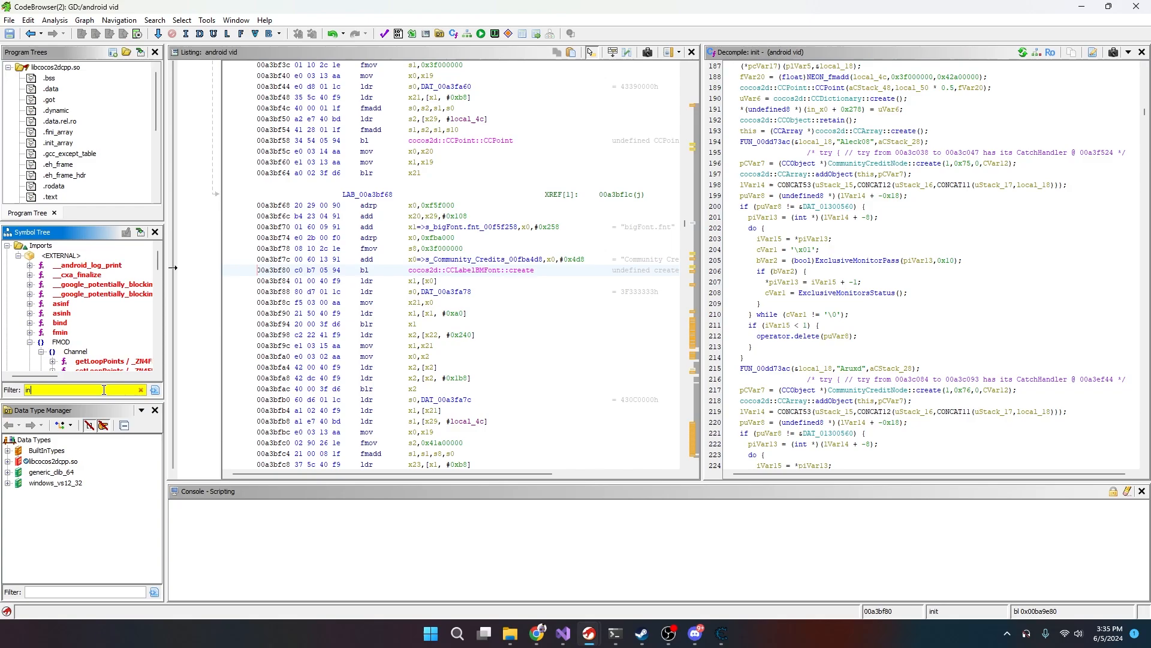
Step: Open Android GameManager::isIconUnlocked from the Symbol Tree and list its callers
type("sicon")
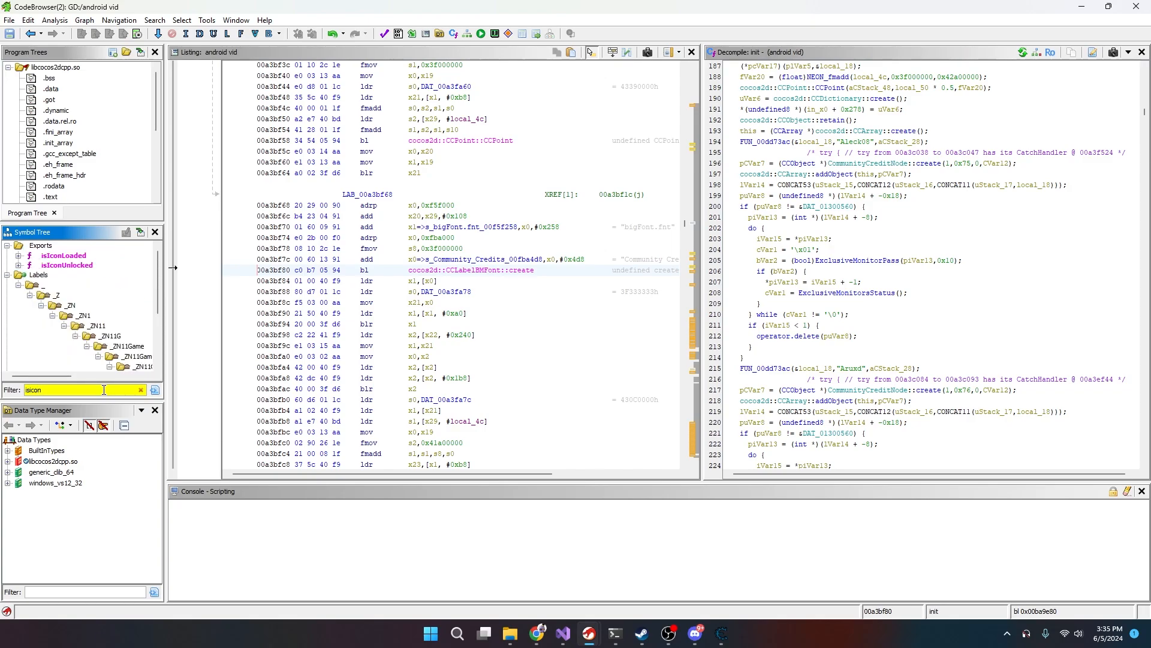
double_click(66, 265)
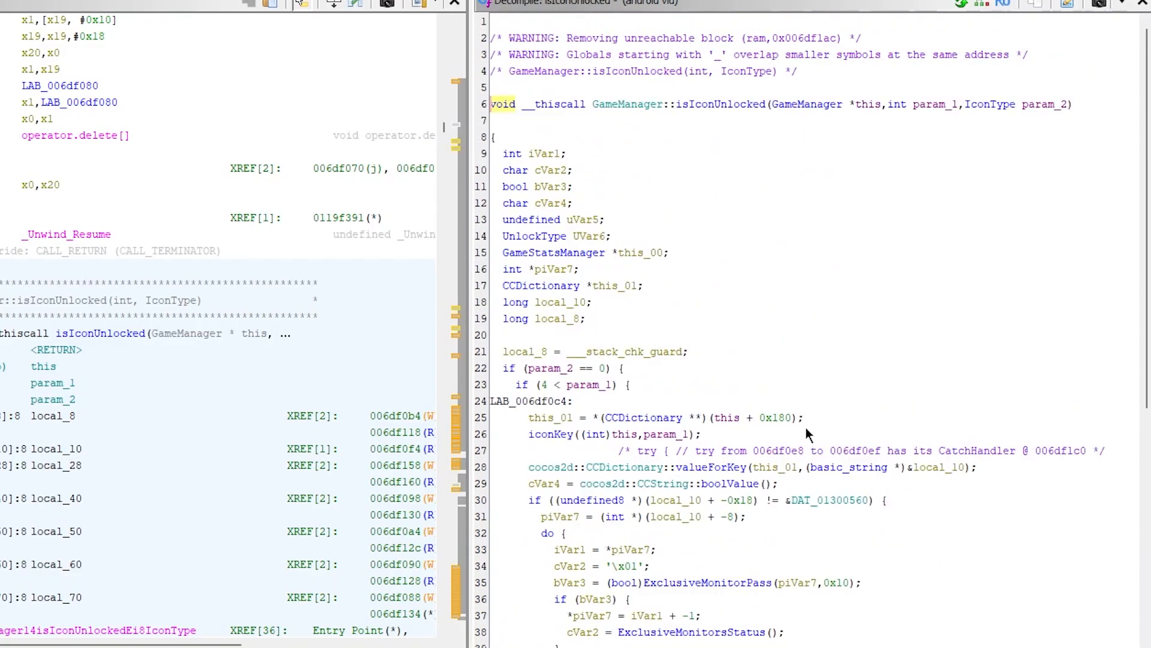
mouse_move(674, 167)
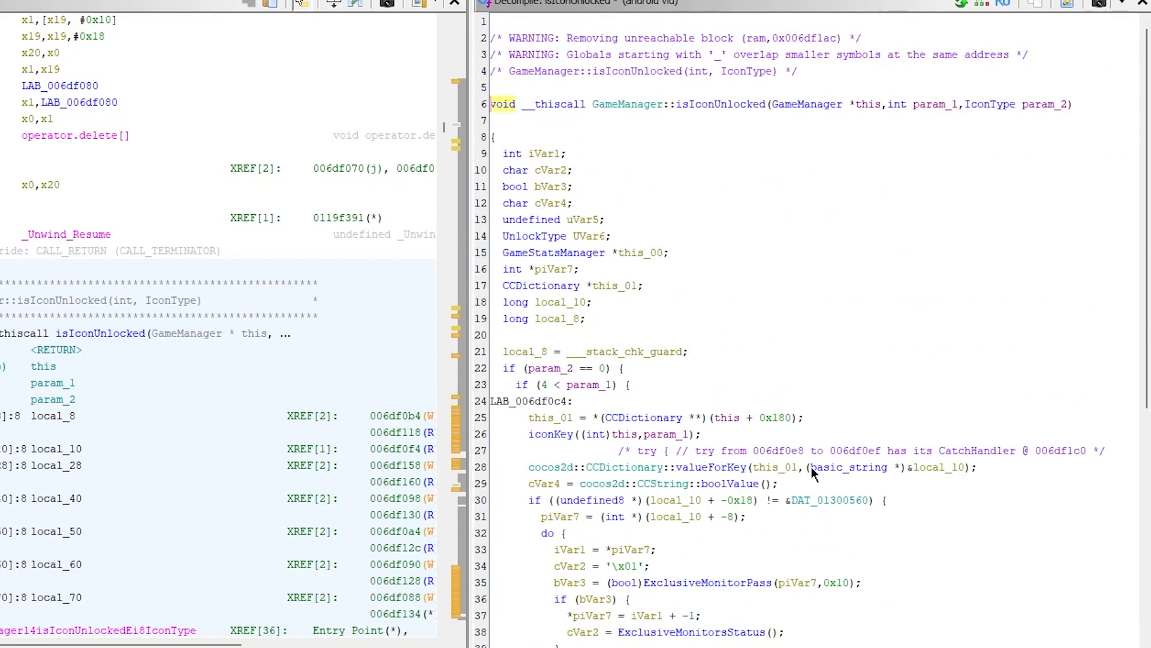
right_click(708, 104)
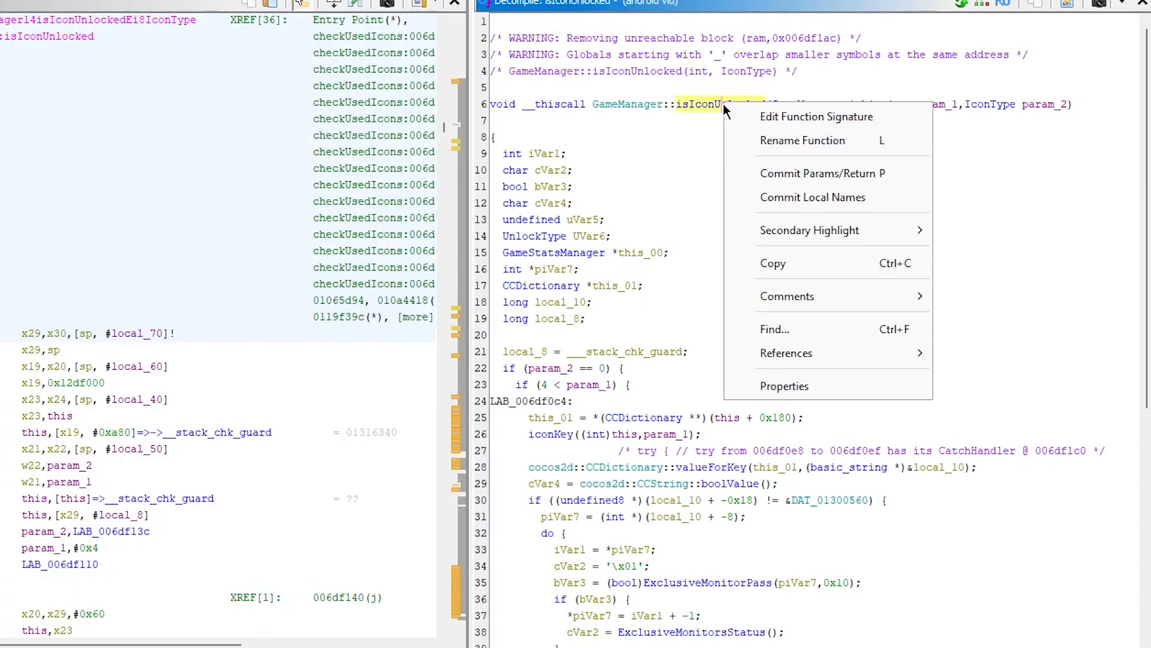
left_click(786, 353)
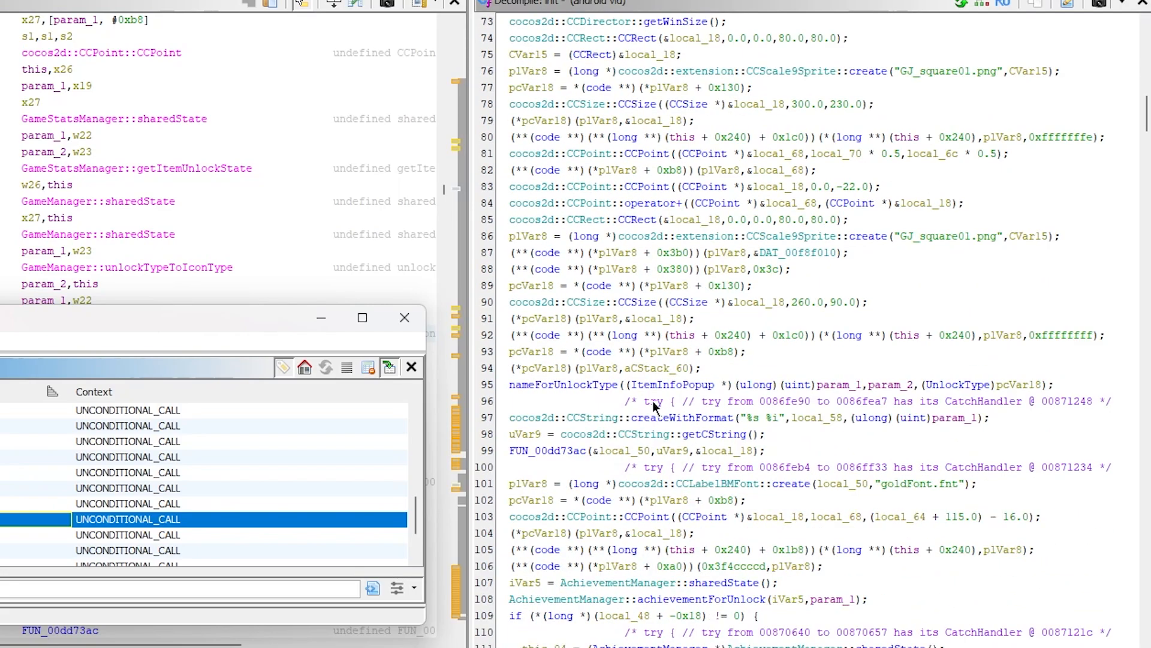
scroll("down", 3)
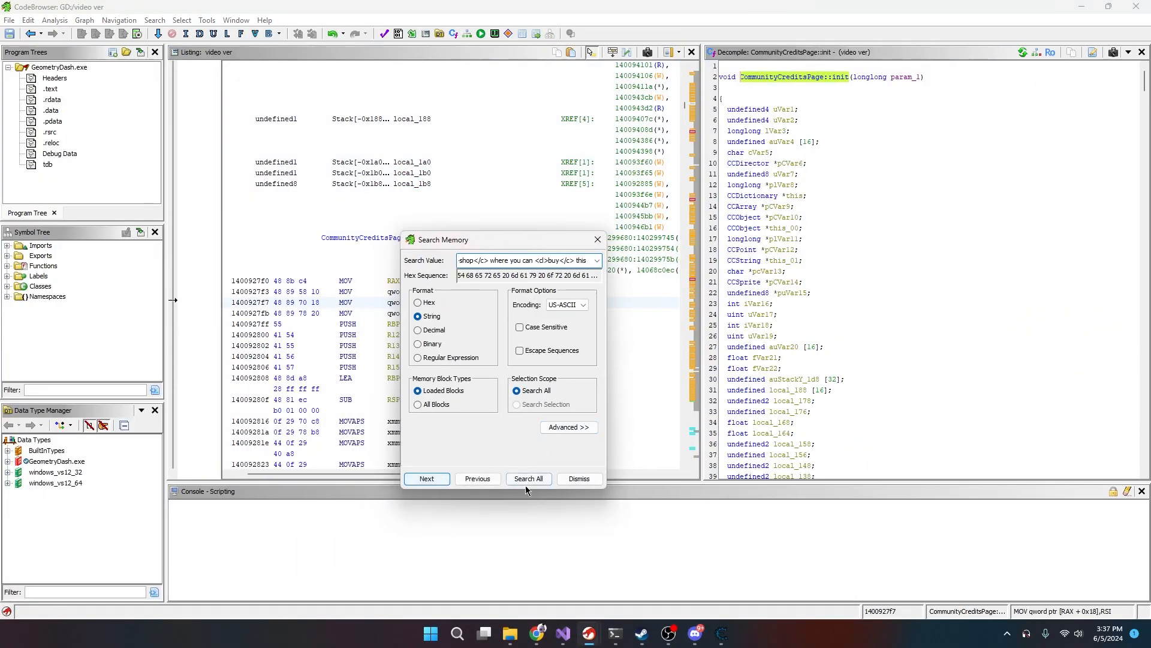
Step: Trace the shop string to FUN_140173800 and convert 140173800 to an offset with af.py
left_click(528, 478)
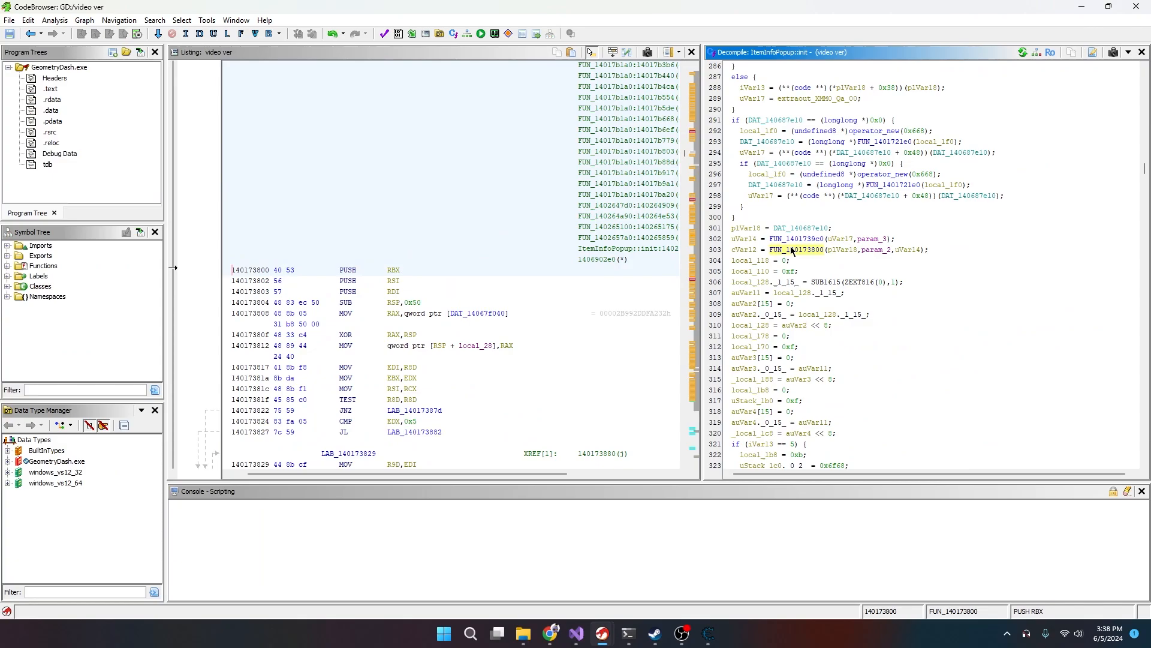
double_click(797, 249)
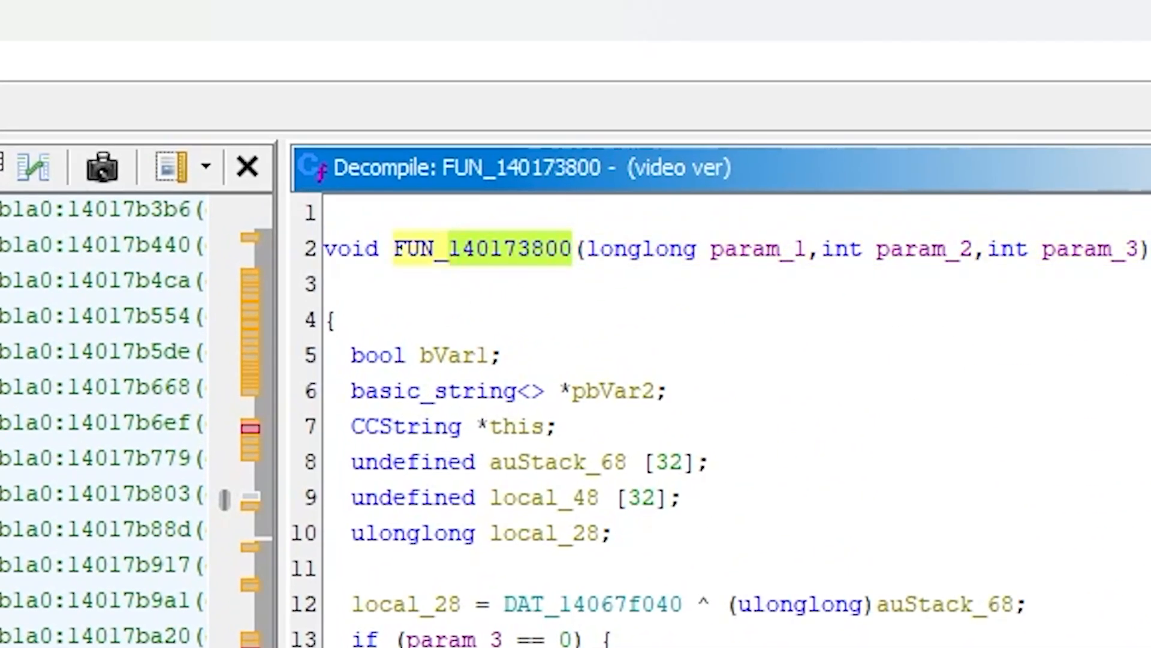
type("140173800")
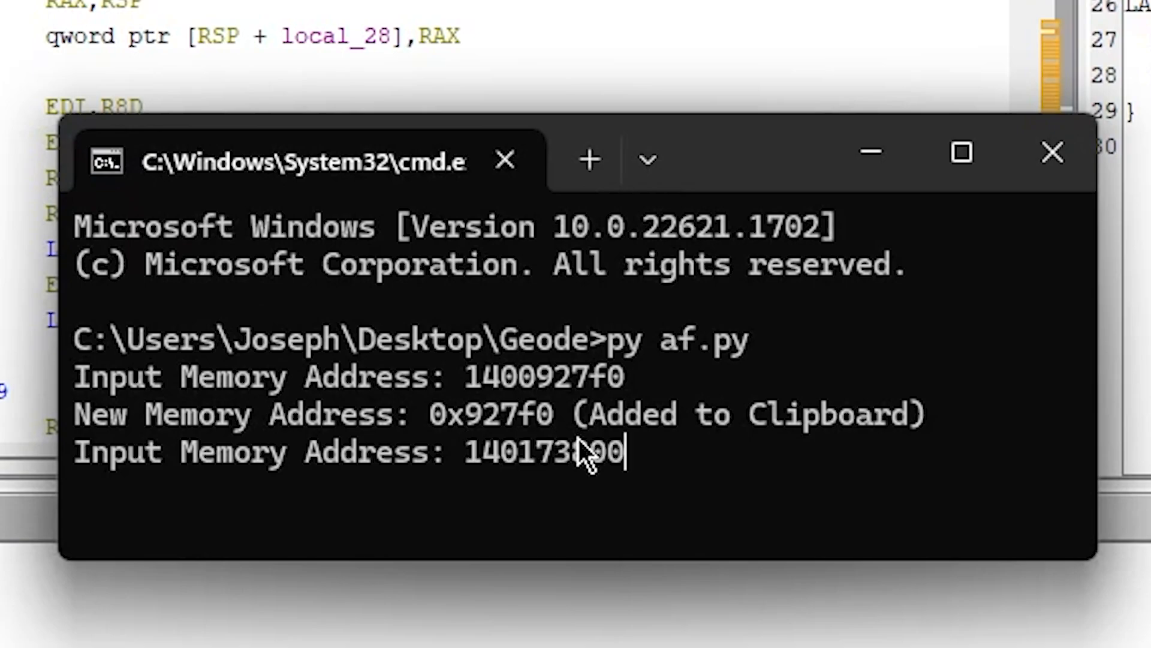
key("enter")
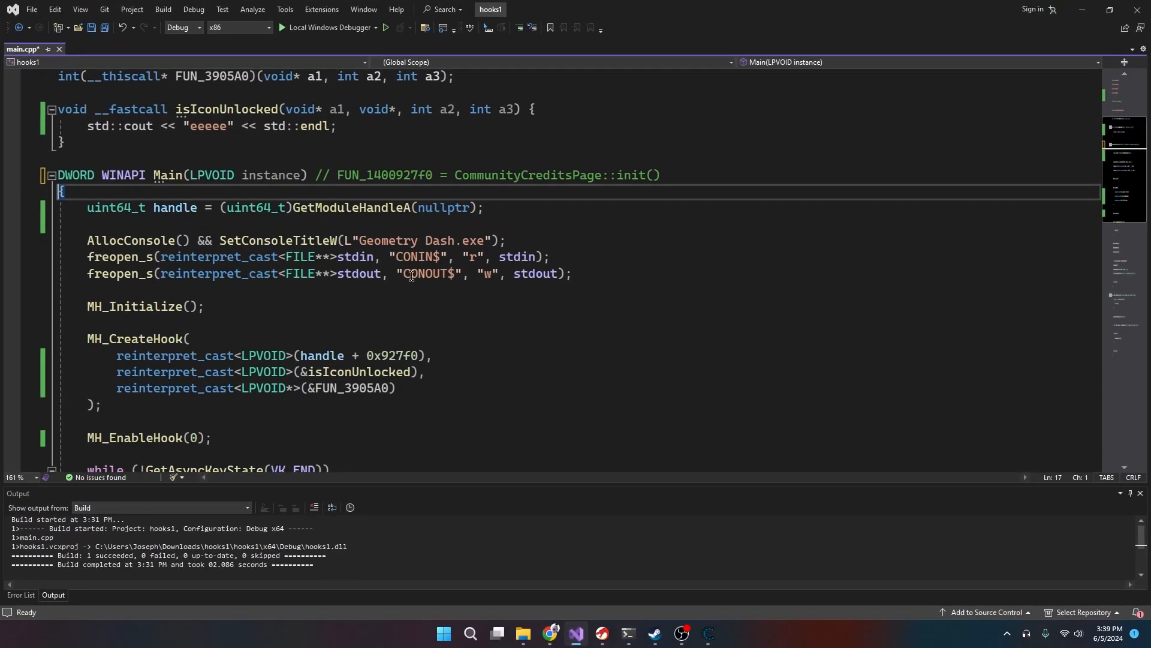
double_click(209, 273)
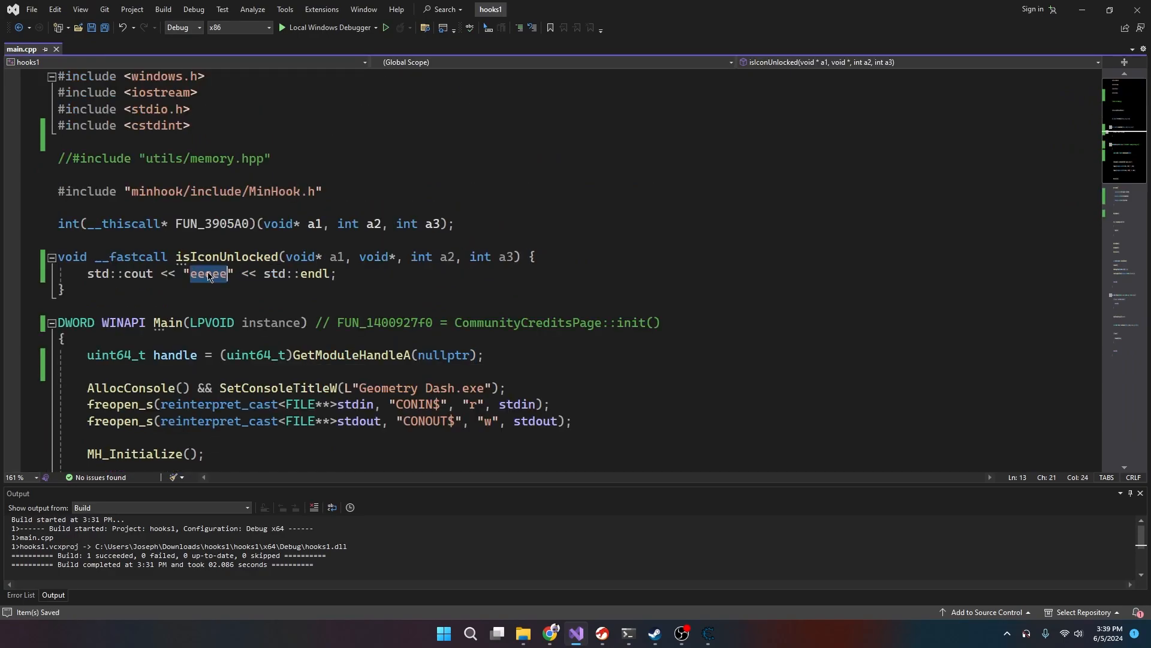